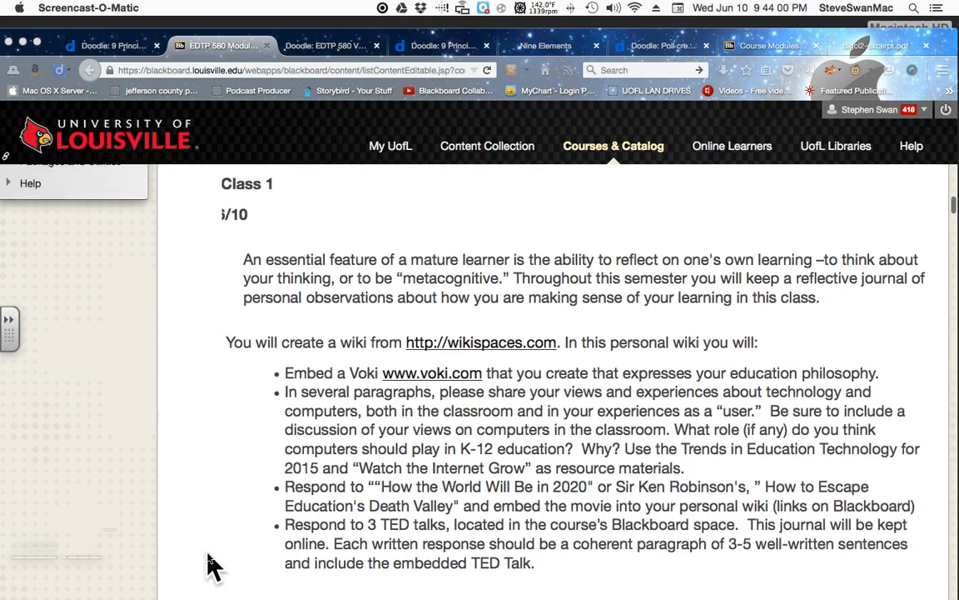
# Scroll down the Class 1 assignment description toward the module links.
pyautogui.scroll(-3)
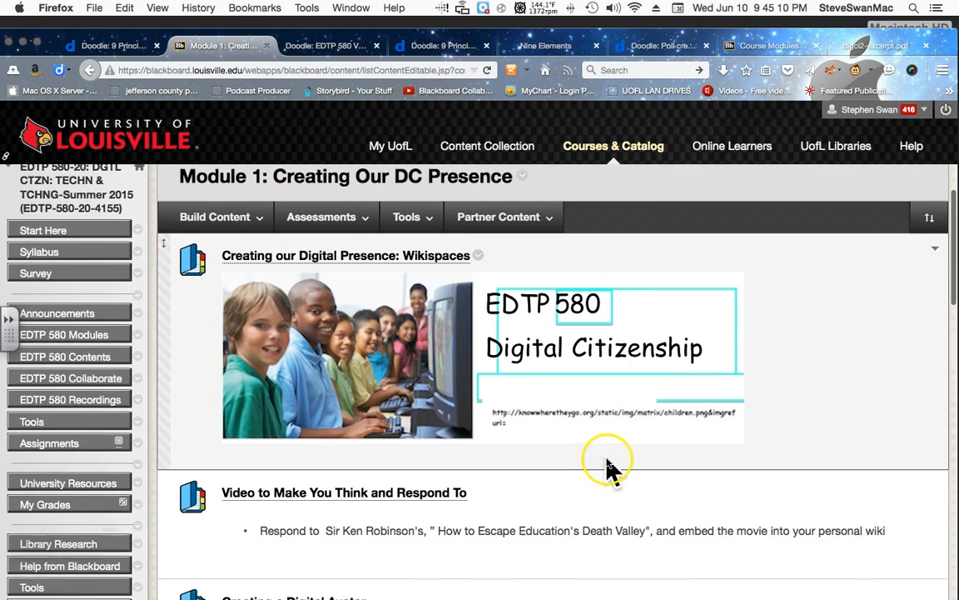
# Scroll down Module 1 to the TED Talks folder and open it.
pyautogui.scroll(-3)
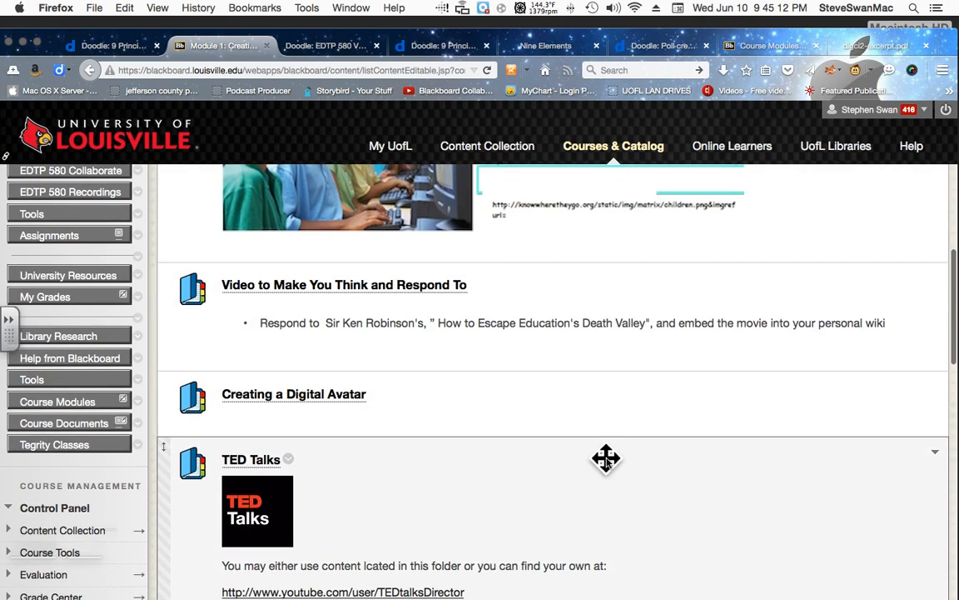
pyautogui.scroll(-3)
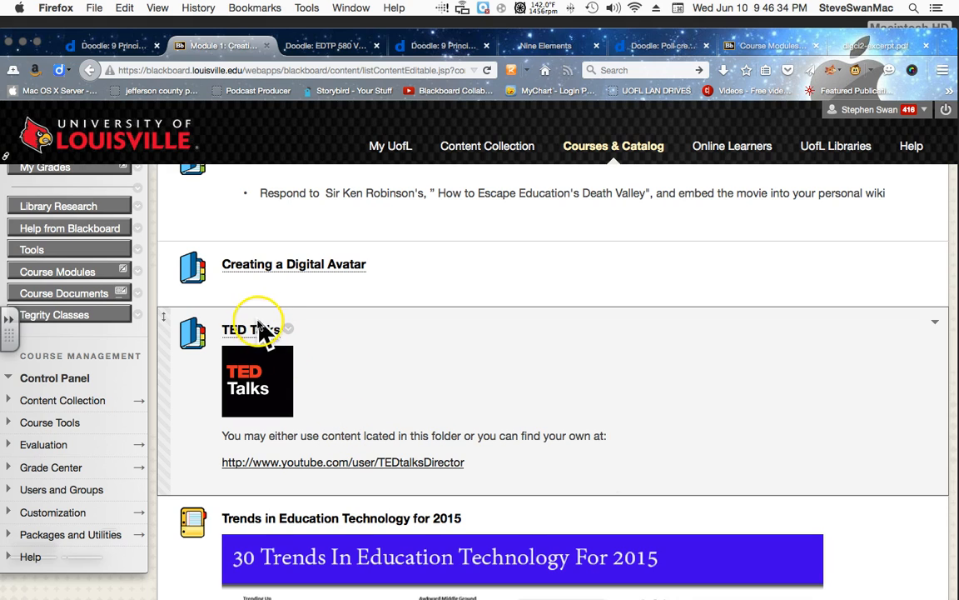
pyautogui.click(250, 330)
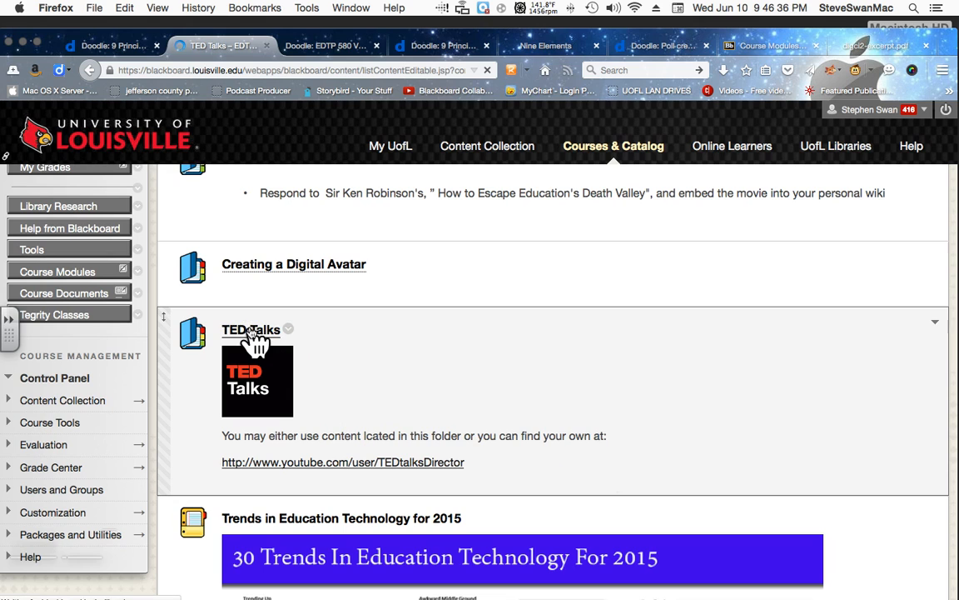
# Load the TED Talks folder and scroll its list of talks starting with Sir Ken Robinson.
pyautogui.click(249, 330)
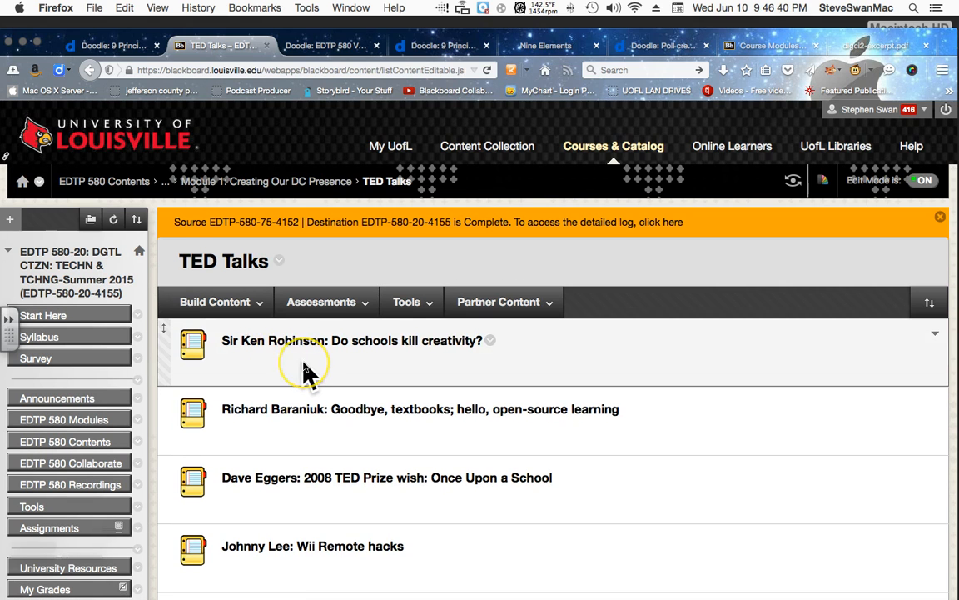
pyautogui.scroll(-3)
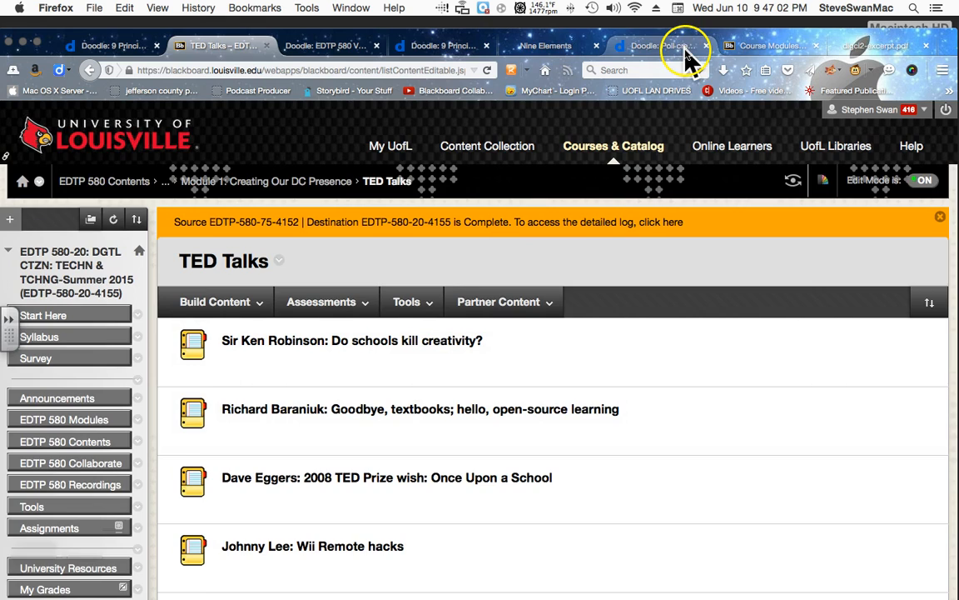
# From the Google TED results, open TED.com and choose the Awesome math playlist banner.
pyautogui.click(663, 45)
pyautogui.write('TED')
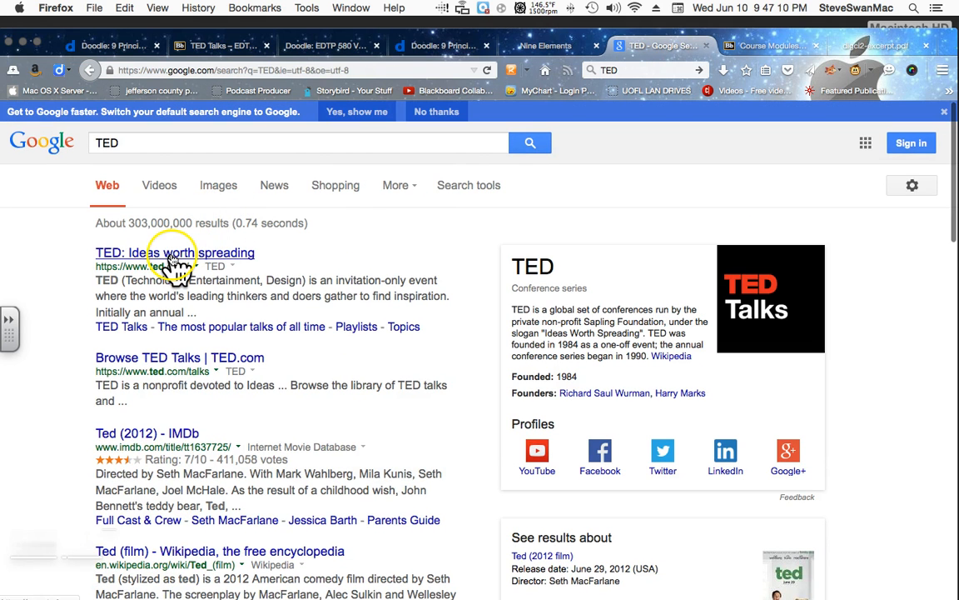
pyautogui.click(175, 253)
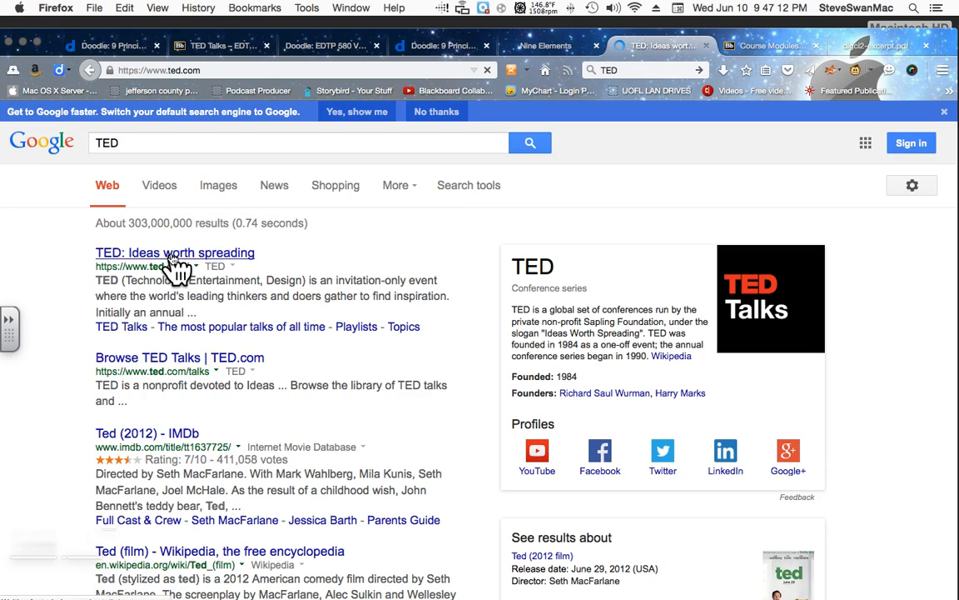
pyautogui.click(175, 253)
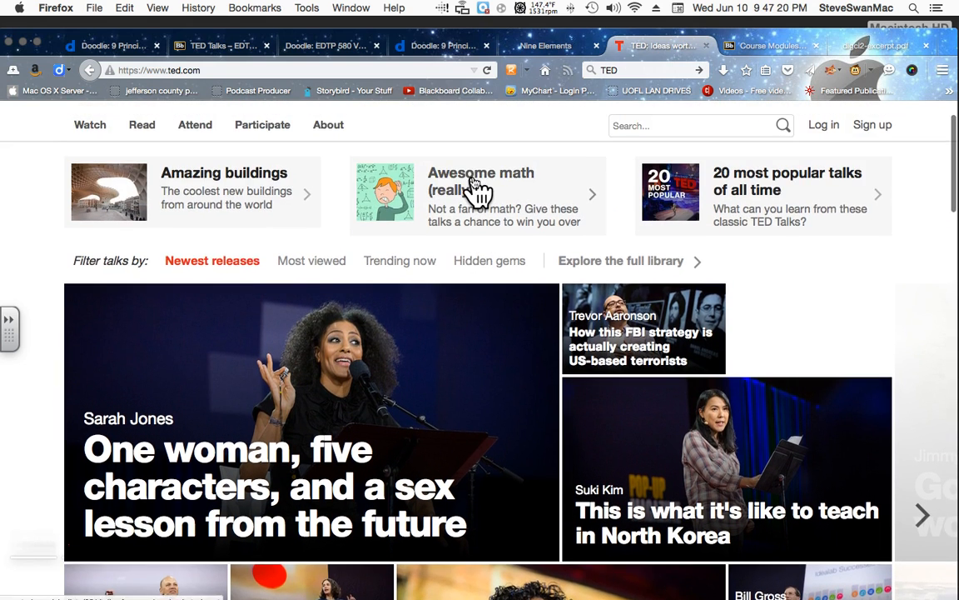
pyautogui.scroll(-3)
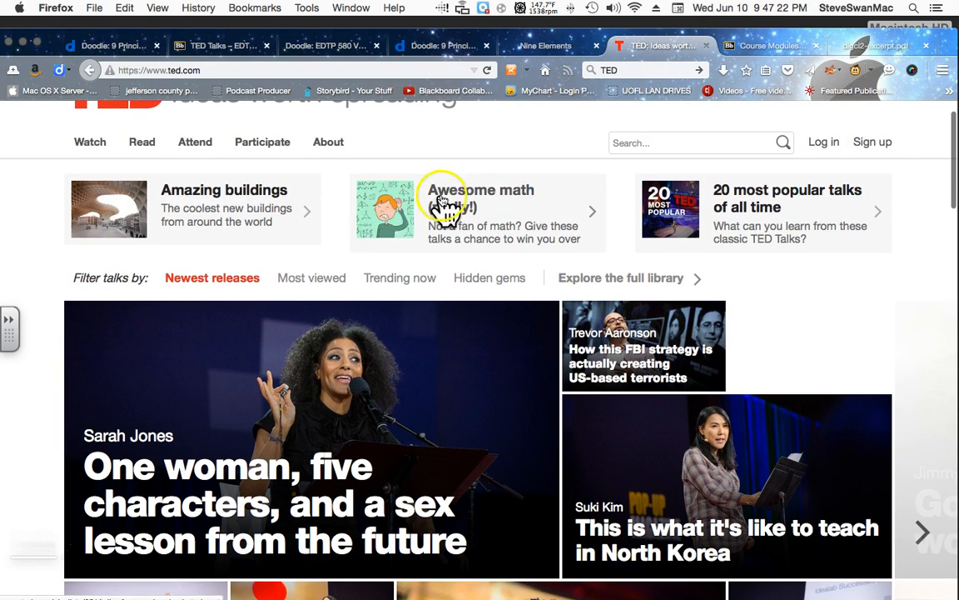
pyautogui.click(479, 199)
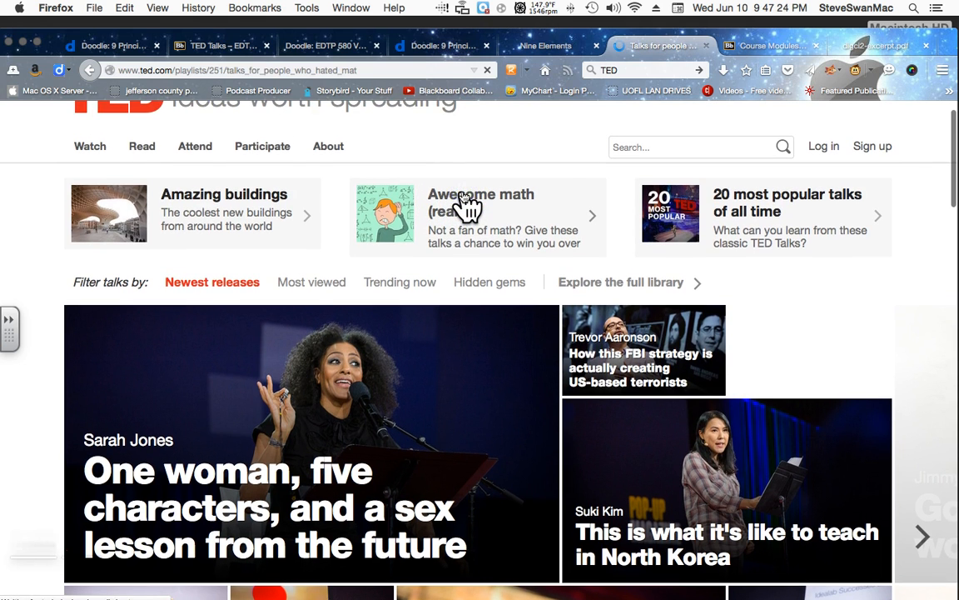
# Open the math playlist and start playing Randall Munroe's "Comics that ask 'what if?'".
pyautogui.click(480, 203)
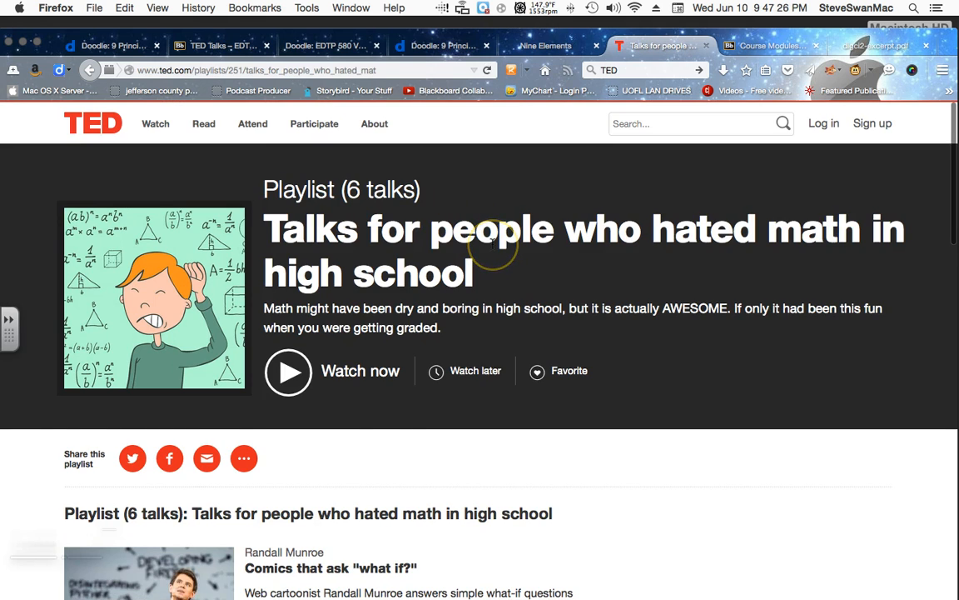
pyautogui.scroll(-3)
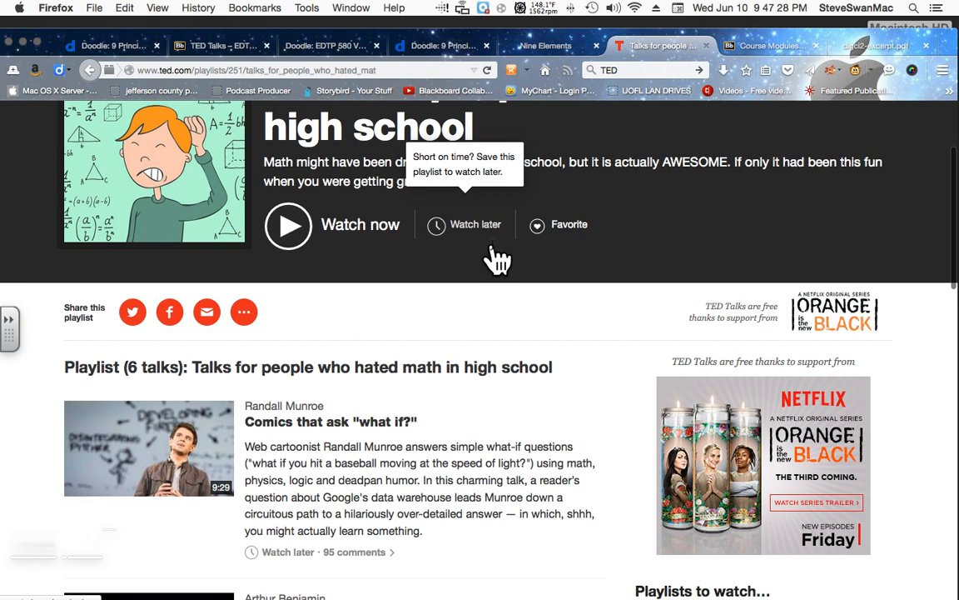
pyautogui.scroll(-3)
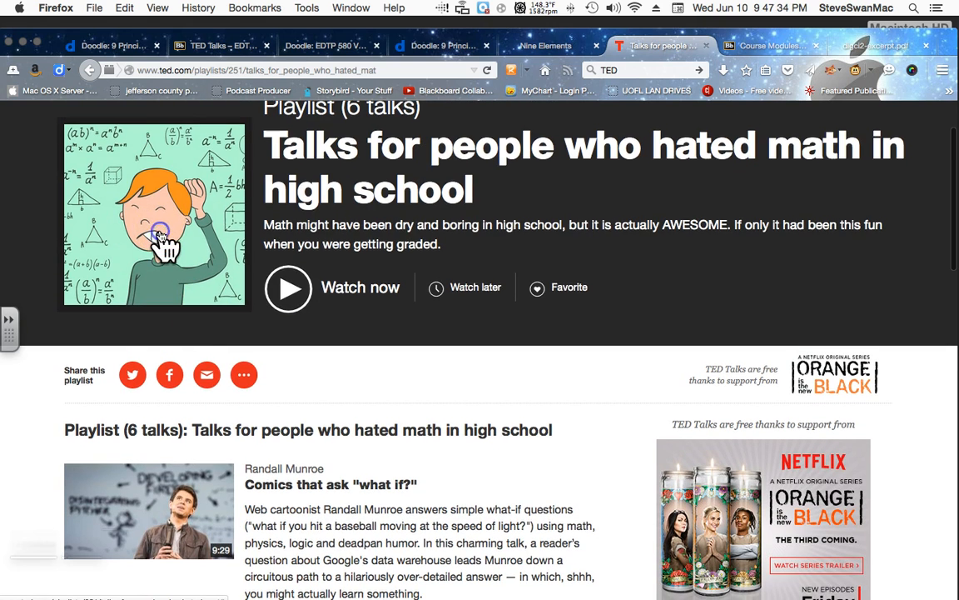
pyautogui.click(288, 286)
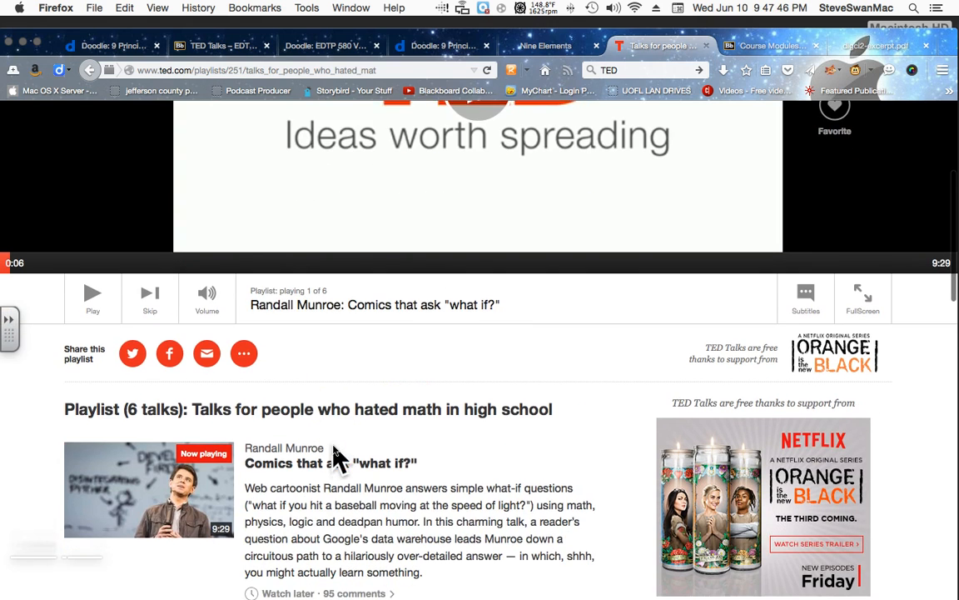
# Scroll through the rest of the Talks for people who hated math playlist.
pyautogui.scroll(-3)
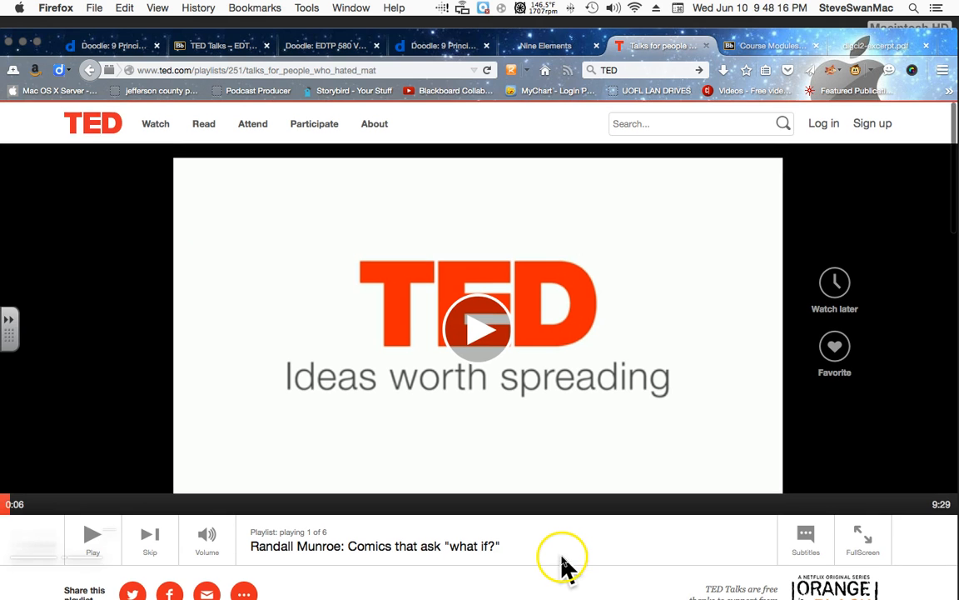
pyautogui.scroll(-3)
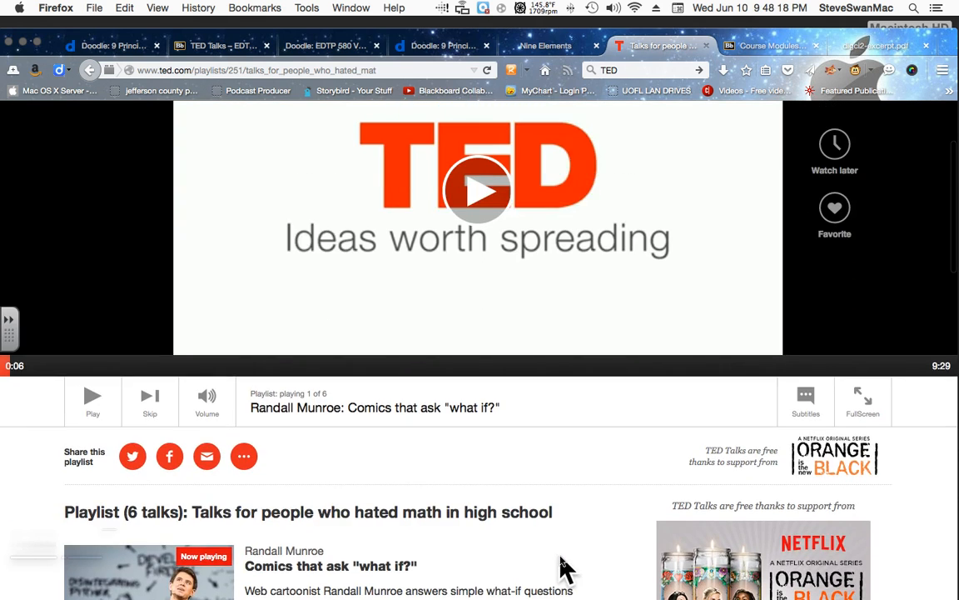
pyautogui.scroll(-3)
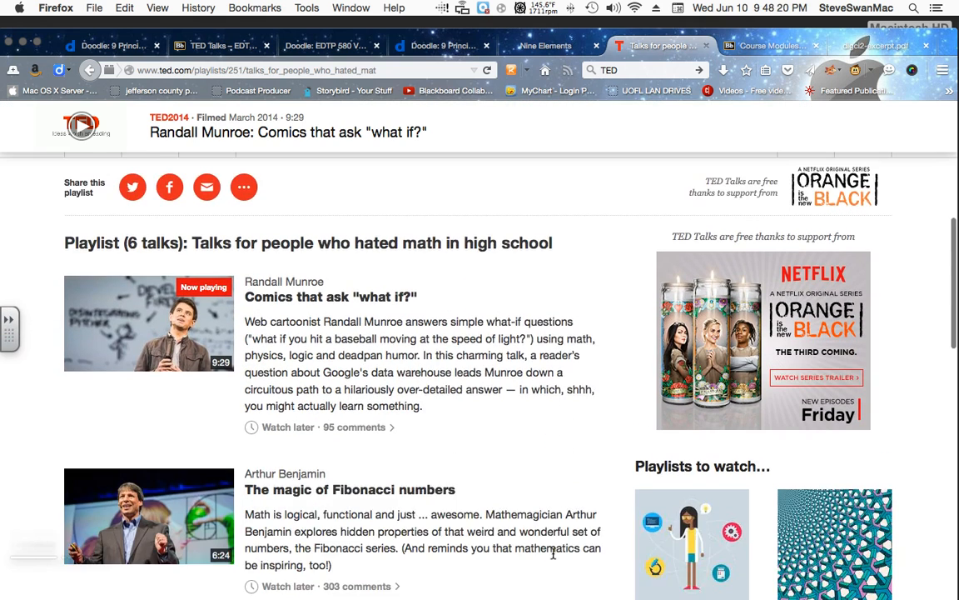
pyautogui.scroll(-3)
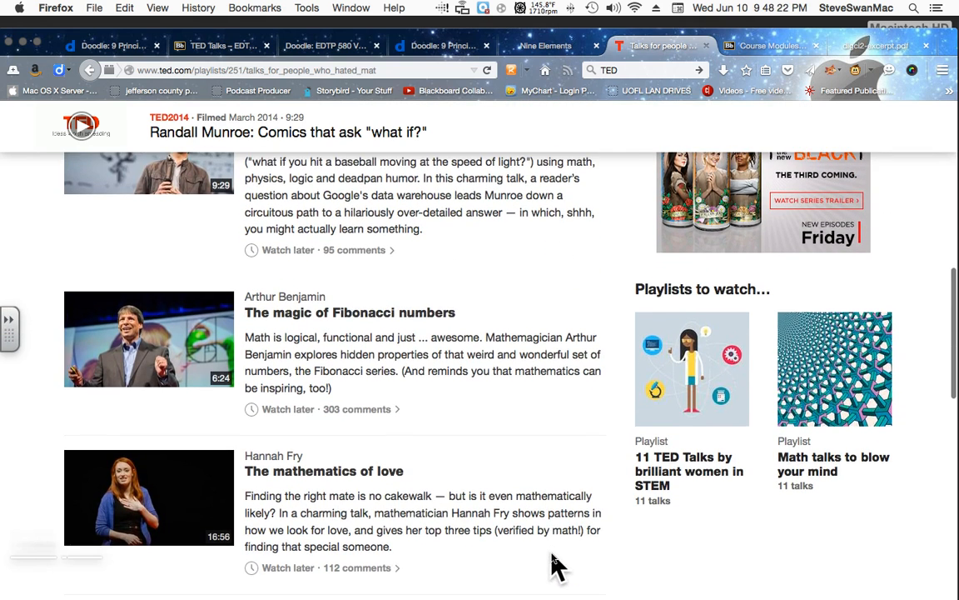
pyautogui.scroll(-3)
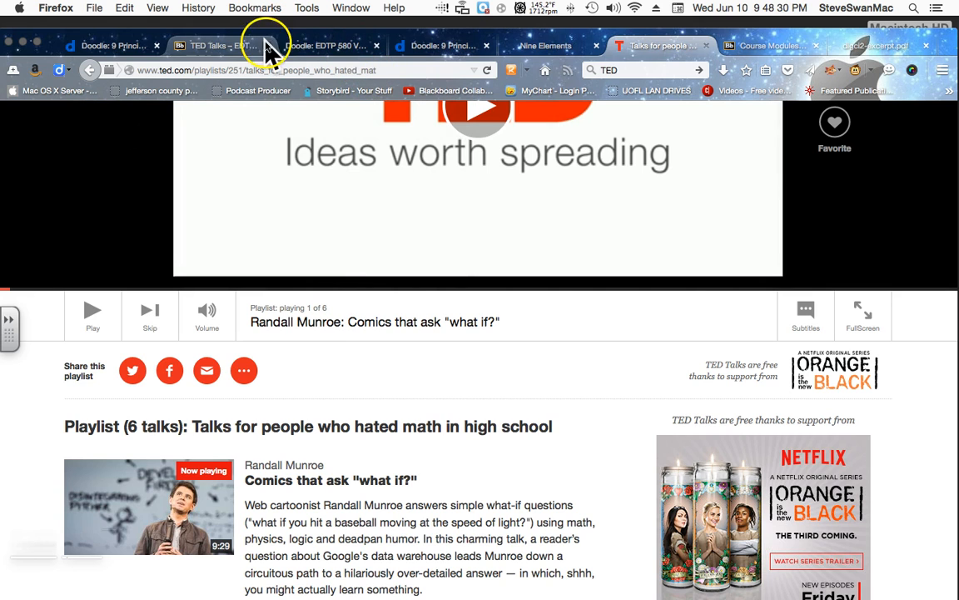
# Return to the Blackboard tab and scroll Module 1 to the TED Talks YouTube link.
pyautogui.click(220, 45)
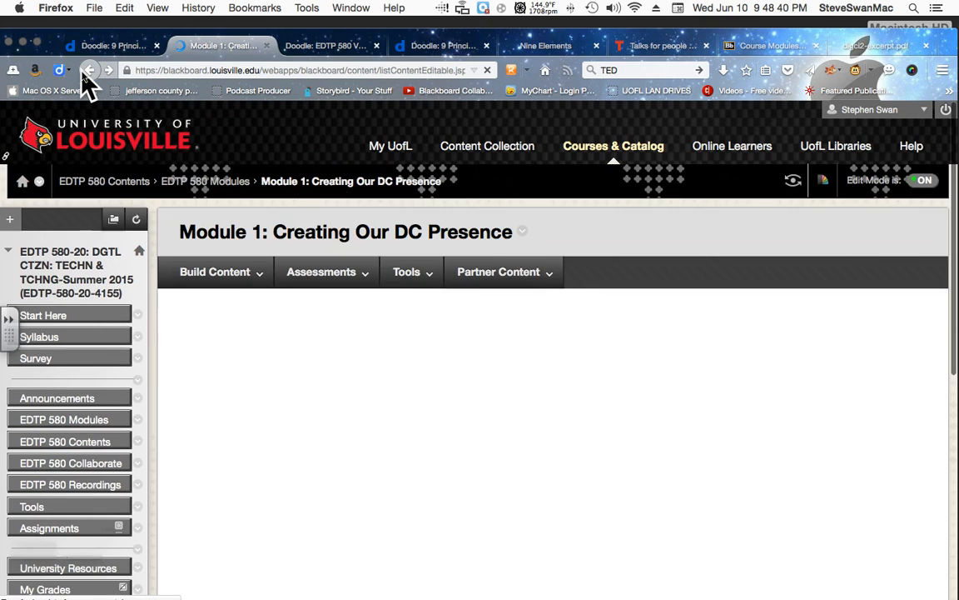
pyautogui.scroll(-3)
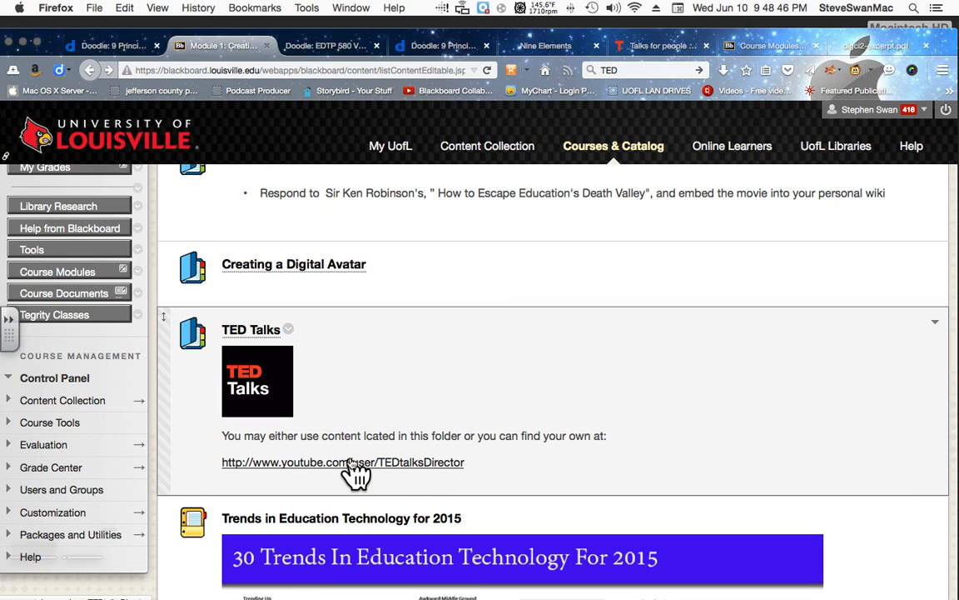
# Open TED's YouTube channel and play the featured Sarah Jones video.
pyautogui.click(343, 463)
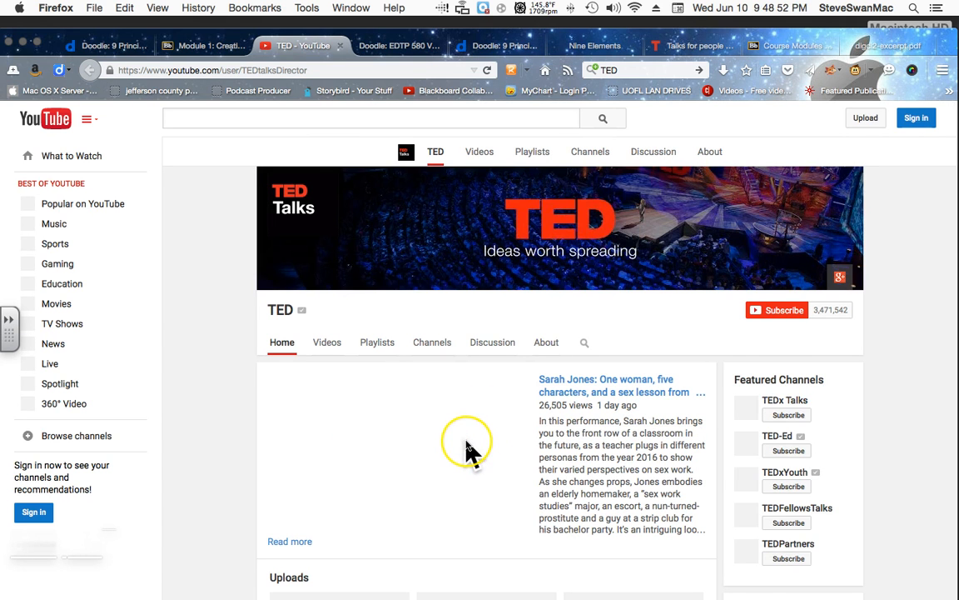
pyautogui.click(466, 442)
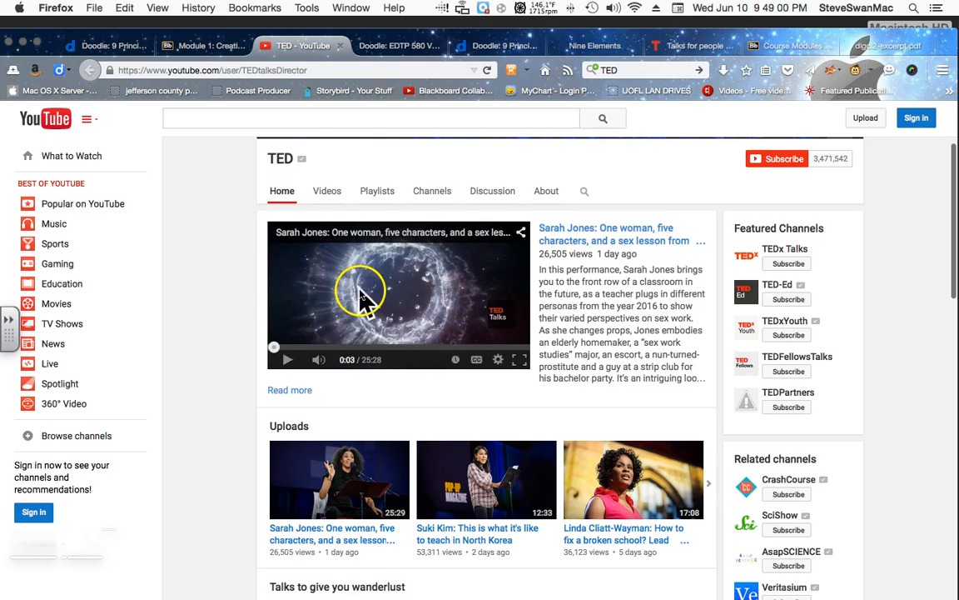
pyautogui.rightClick(363, 296)
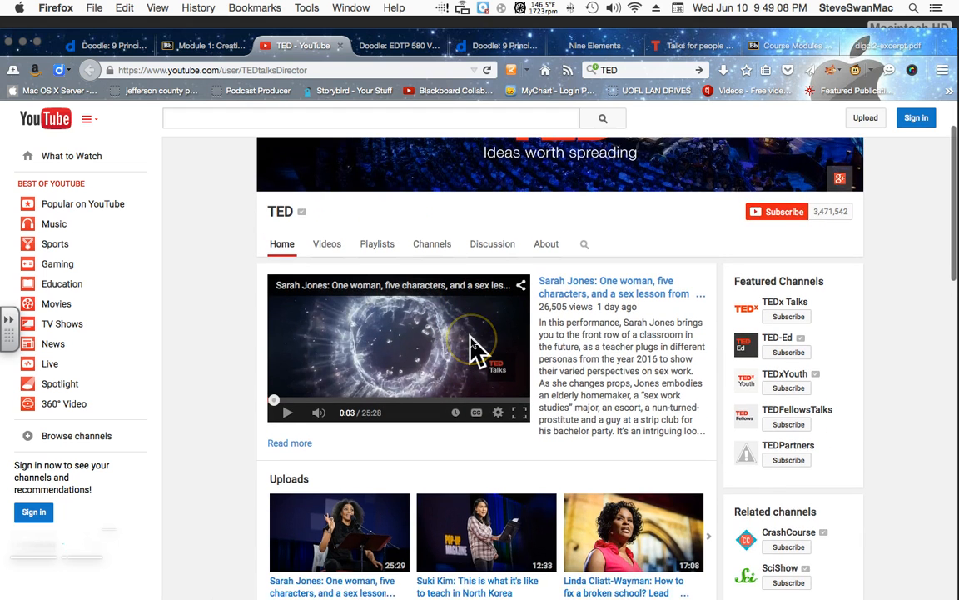
# Browse the channel's uploads and playlists, then return to the Module 1 course tab.
pyautogui.scroll(-3)
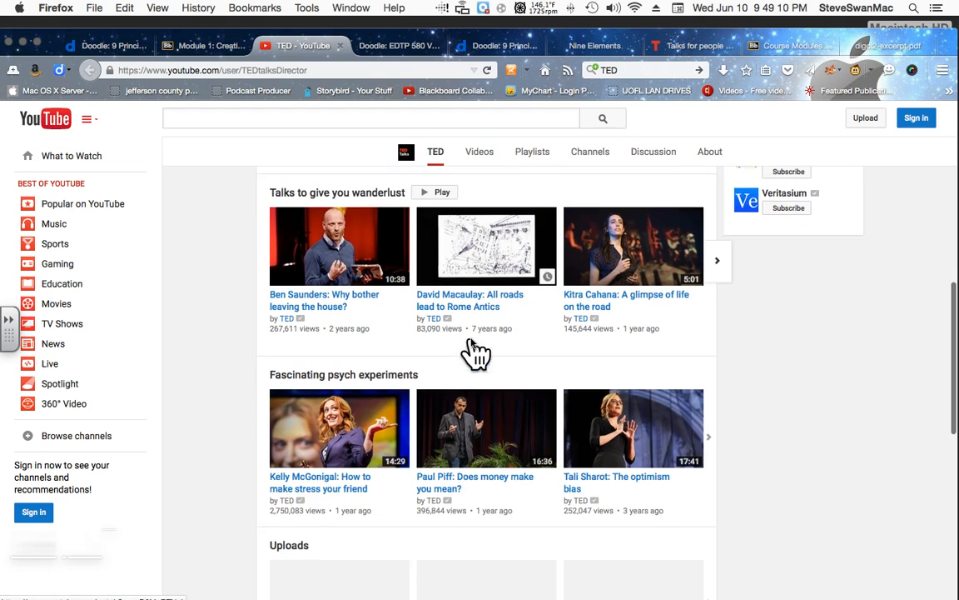
pyautogui.scroll(-3)
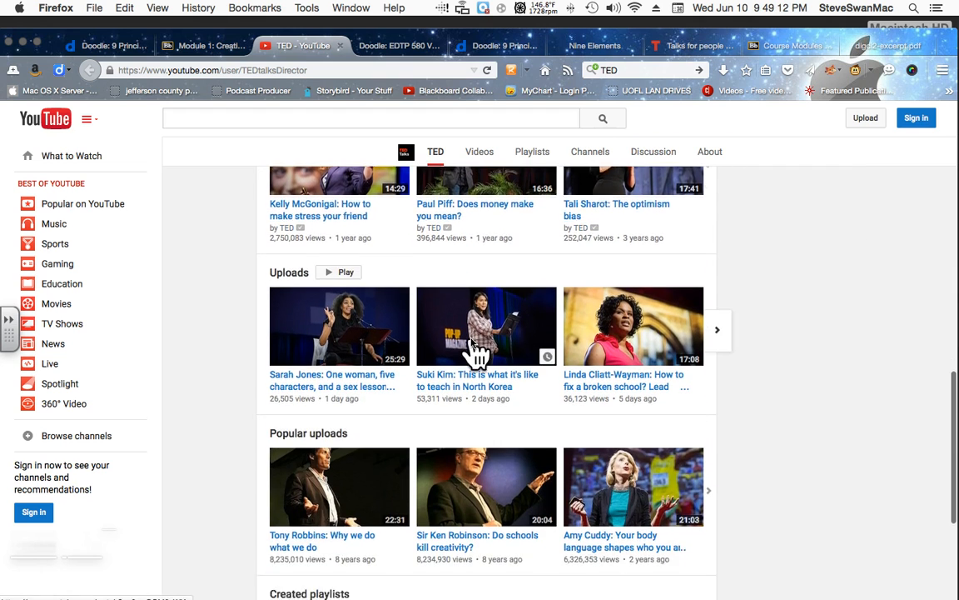
pyautogui.scroll(-3)
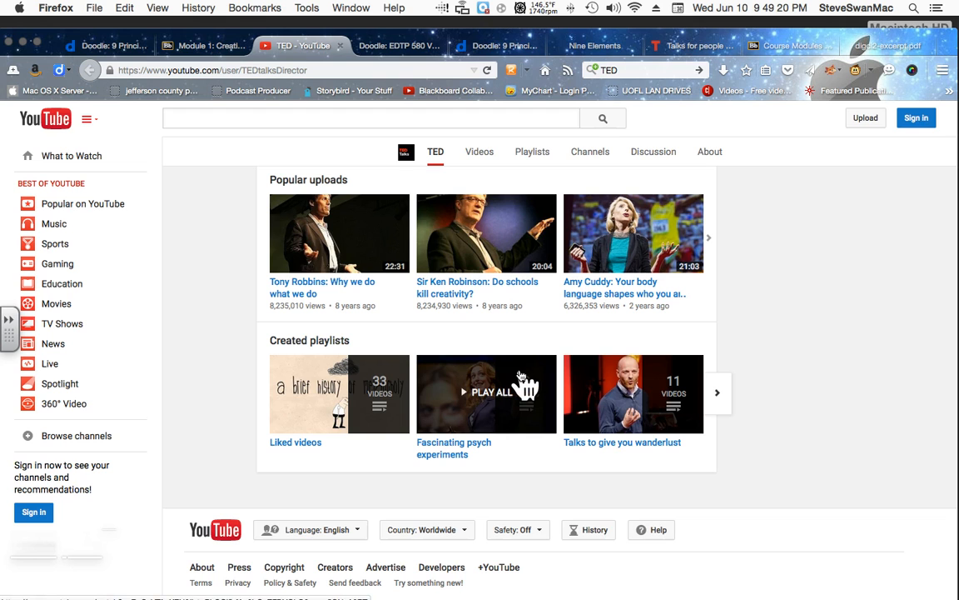
pyautogui.scroll(-3)
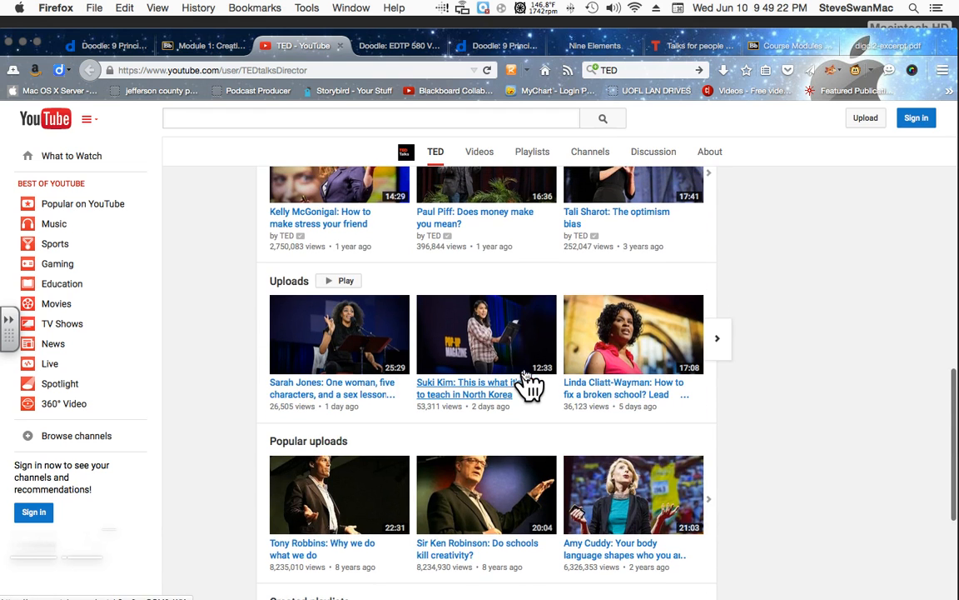
pyautogui.scroll(3)
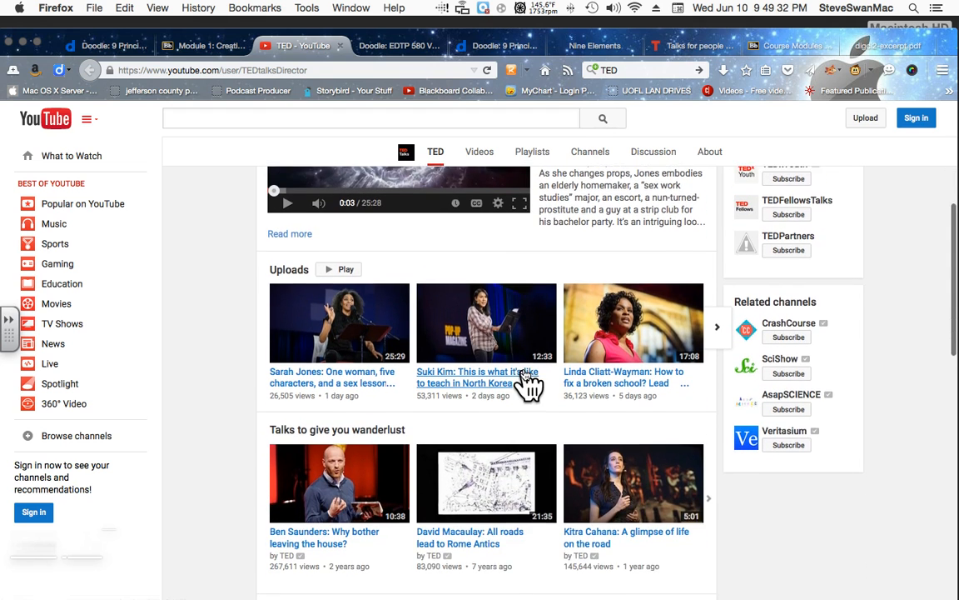
pyautogui.scroll(-3)
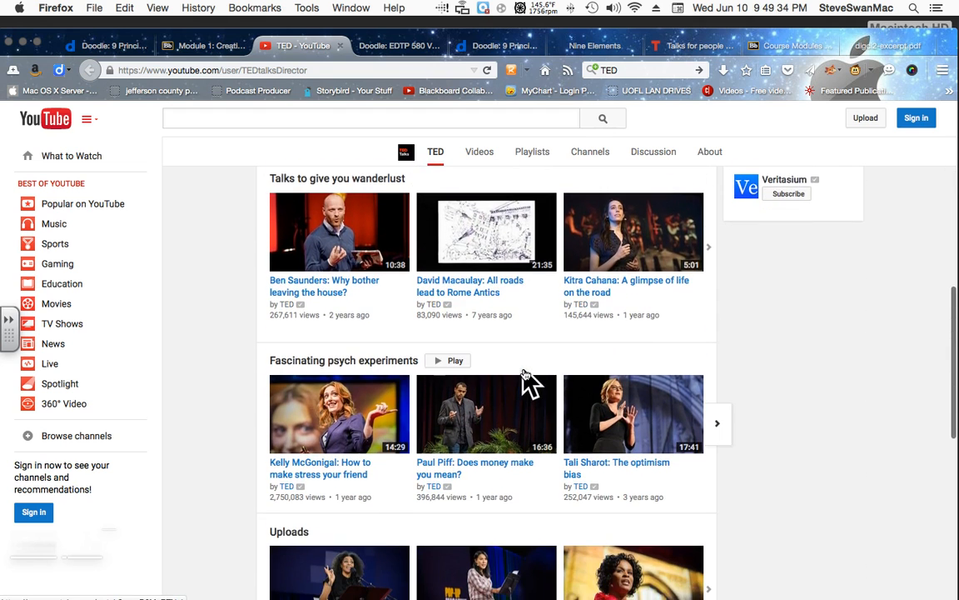
pyautogui.scroll(-3)
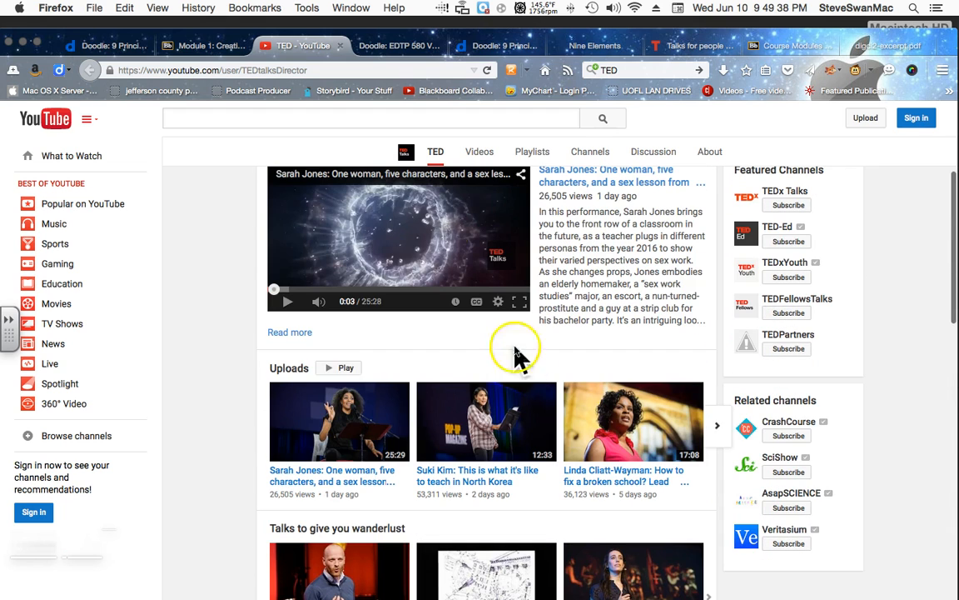
pyautogui.click(200, 45)
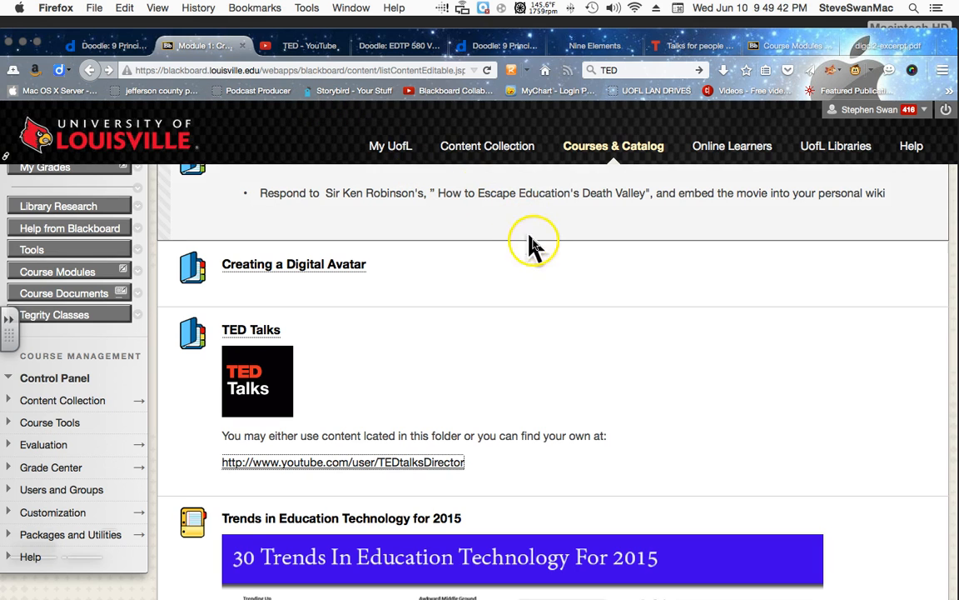
# Scroll past the 30 Trends graphic and open the Internet in Real-Time page from Watch the Internet Grow.
pyautogui.scroll(-3)
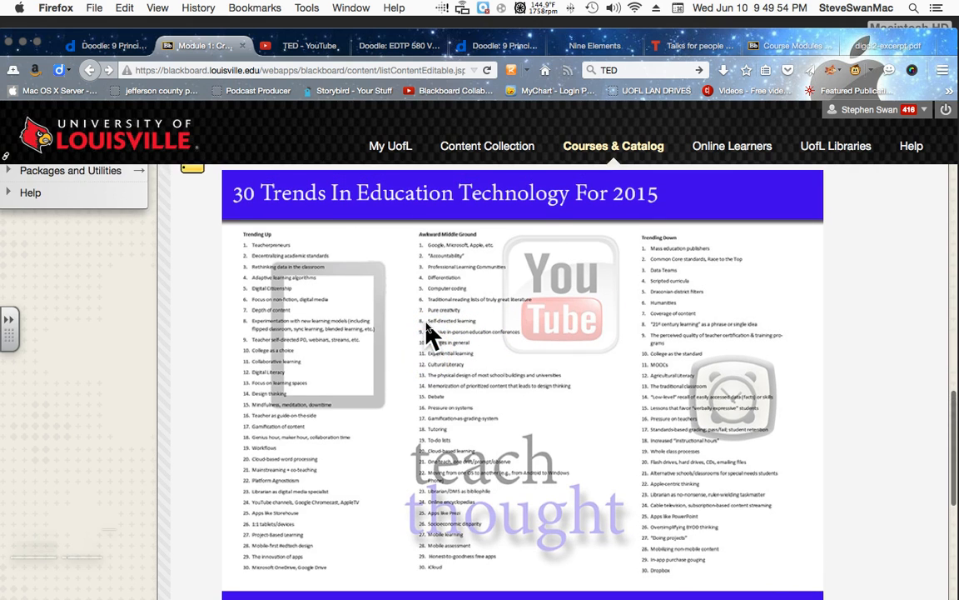
pyautogui.scroll(-3)
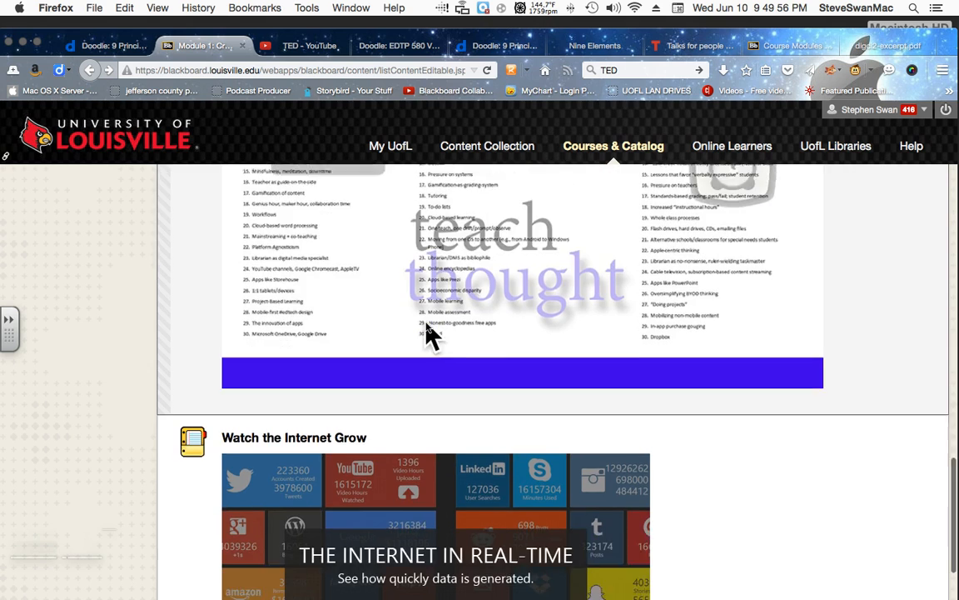
pyautogui.scroll(-3)
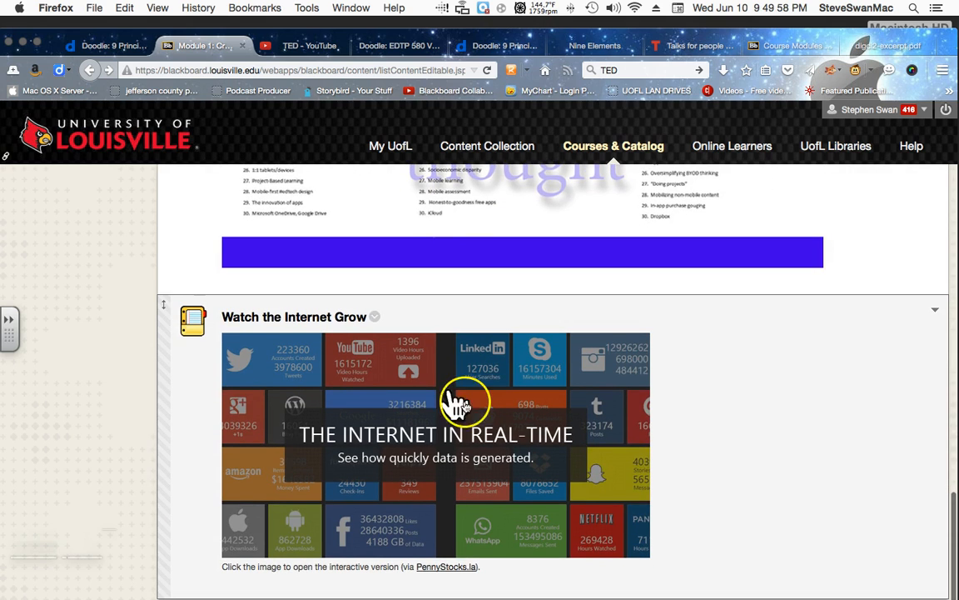
pyautogui.moveTo(467, 433)
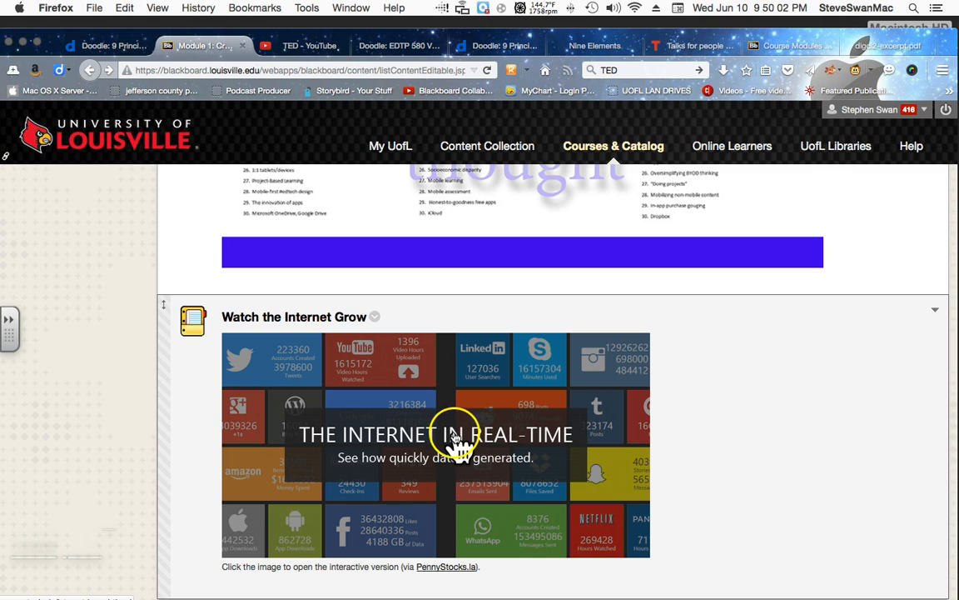
pyautogui.click(435, 433)
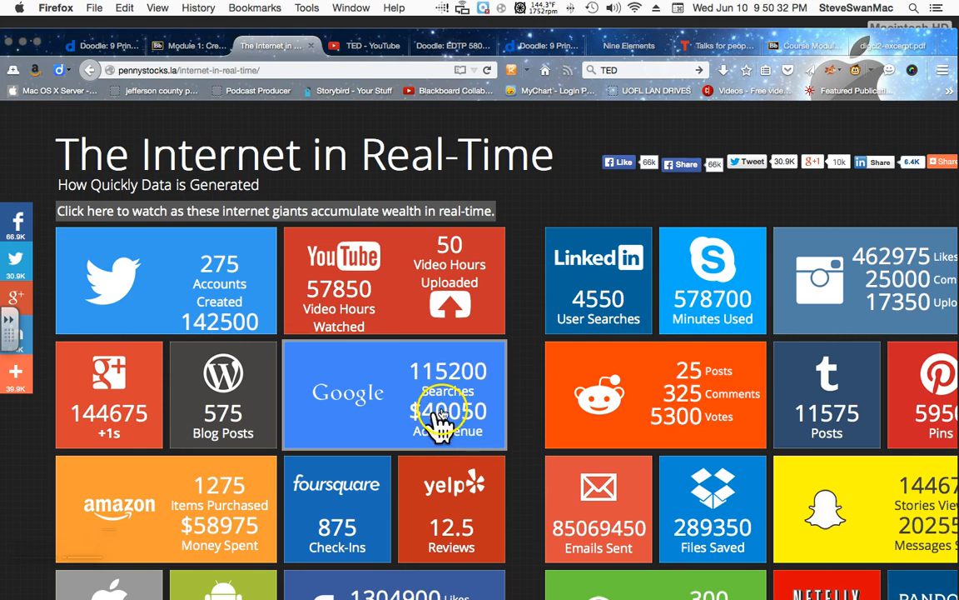
# Scroll the pennystocks.la live counters for Twitter, YouTube and Google data.
pyautogui.scroll(-3)
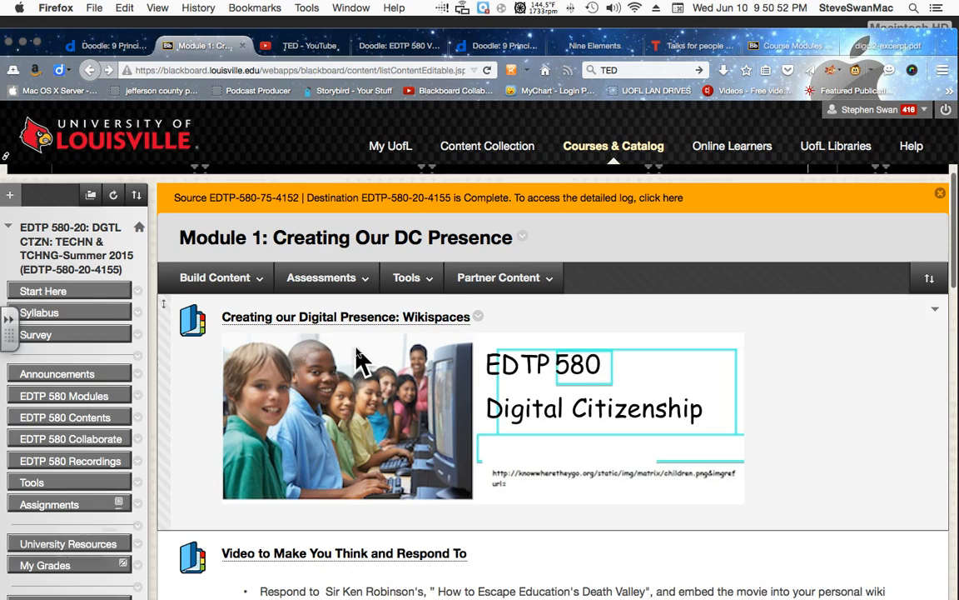
# Review the Module 1 items, then switch to the Doodle "9 Principles of Digital Citizenship" poll tab.
pyautogui.scroll(-3)
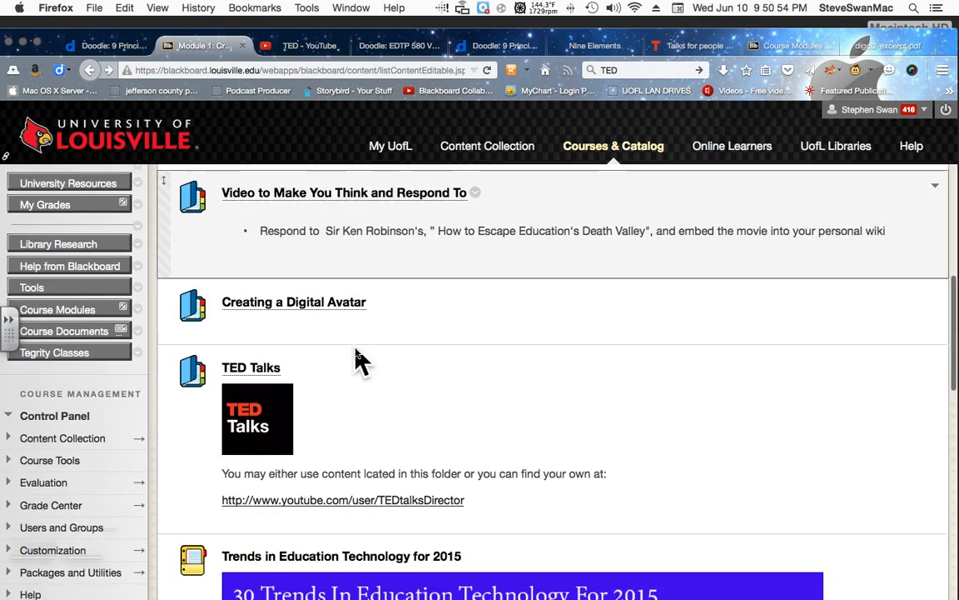
pyautogui.scroll(-3)
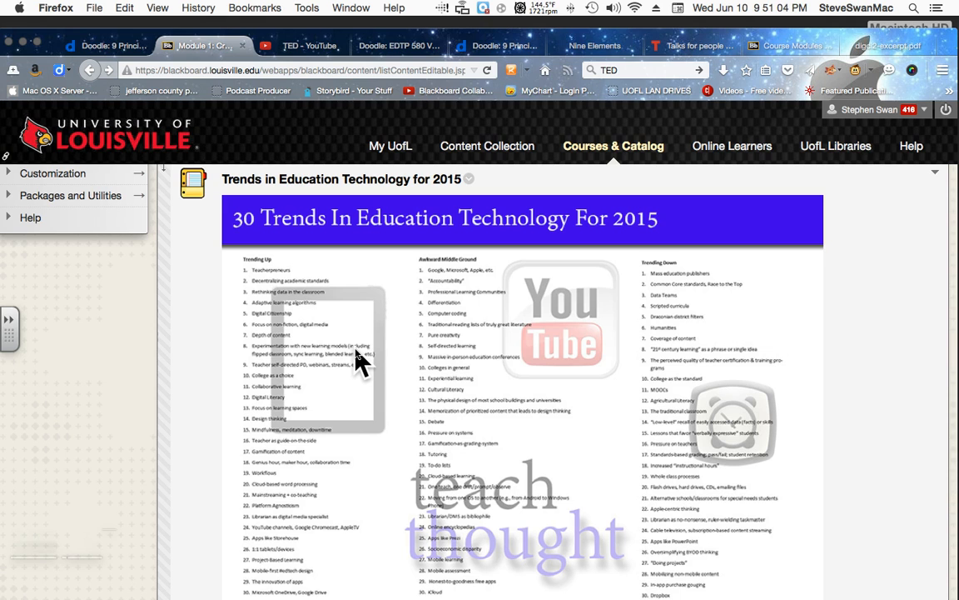
pyautogui.scroll(-3)
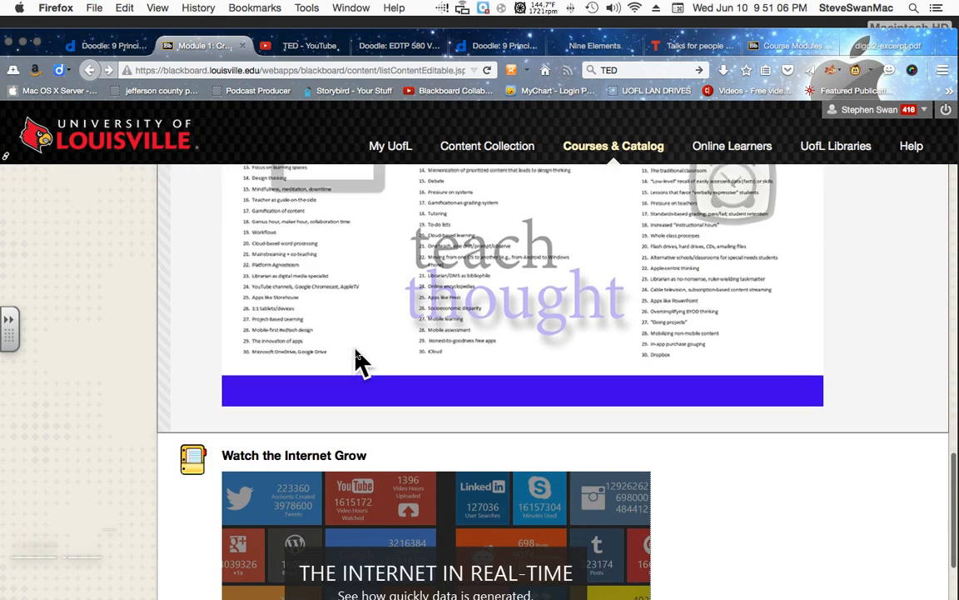
pyautogui.scroll(-3)
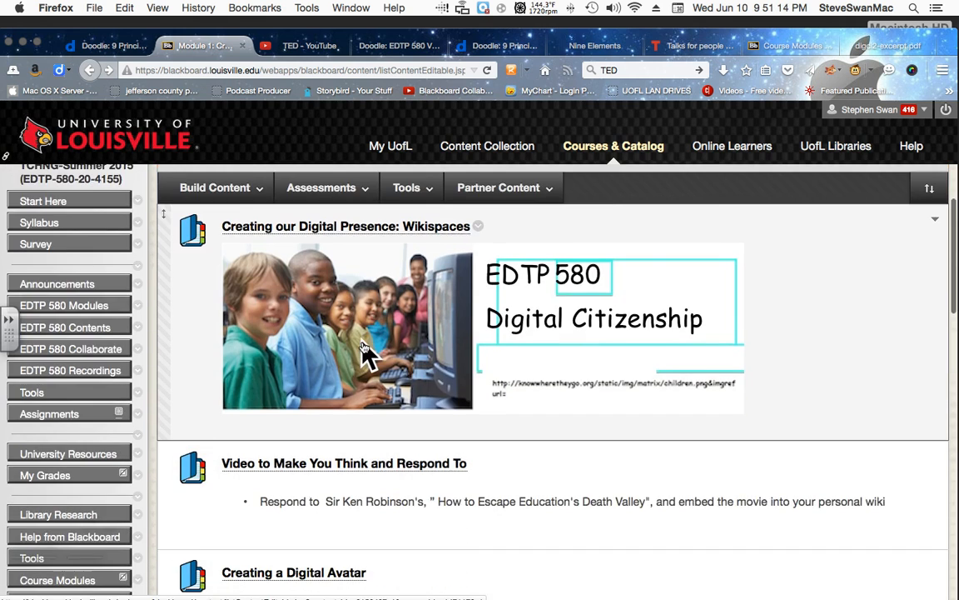
pyautogui.scroll(-3)
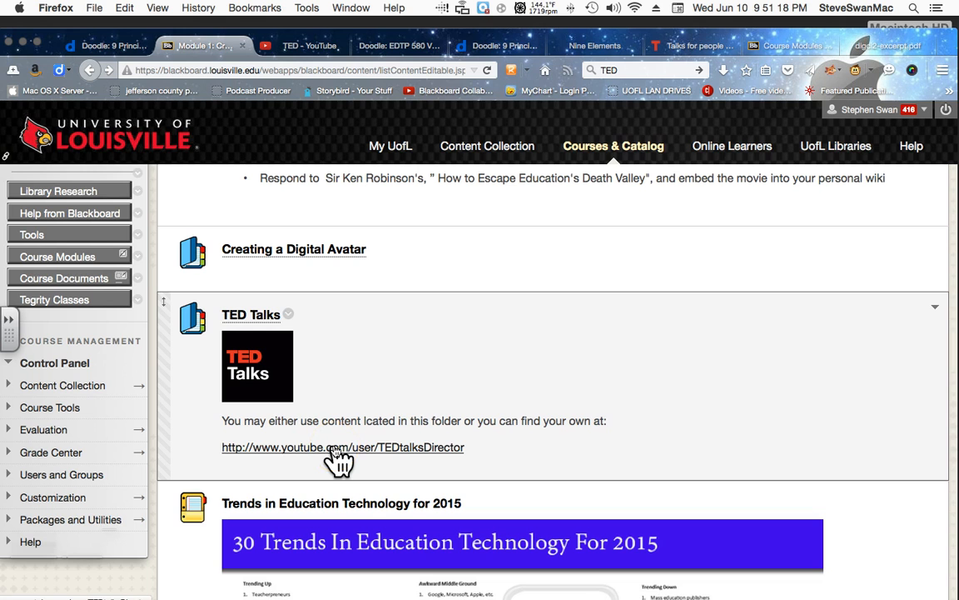
pyautogui.scroll(-3)
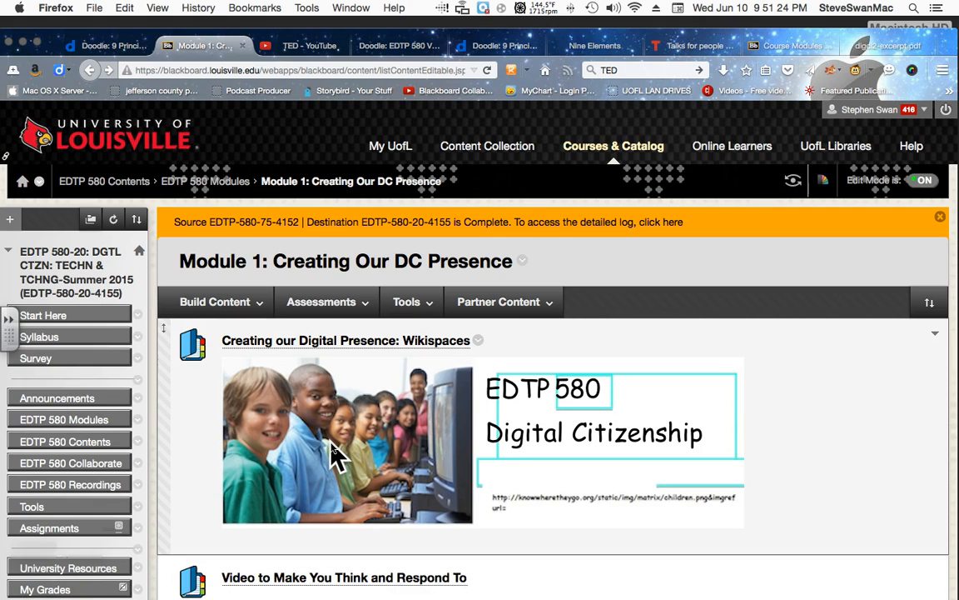
pyautogui.click(213, 301)
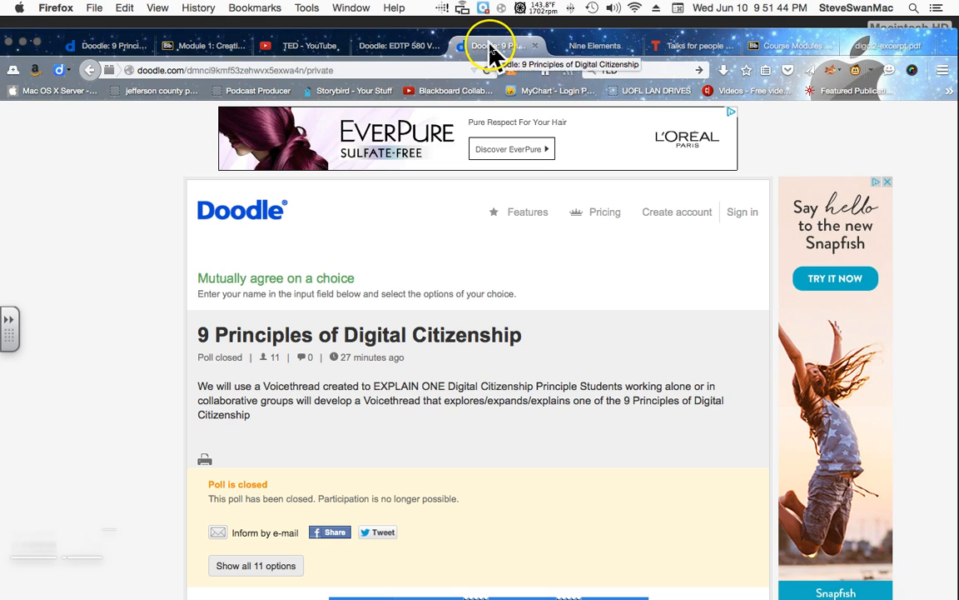
# View the digital elements signup poll in Doodle, then return to the Blackboard modules page.
pyautogui.click(398, 45)
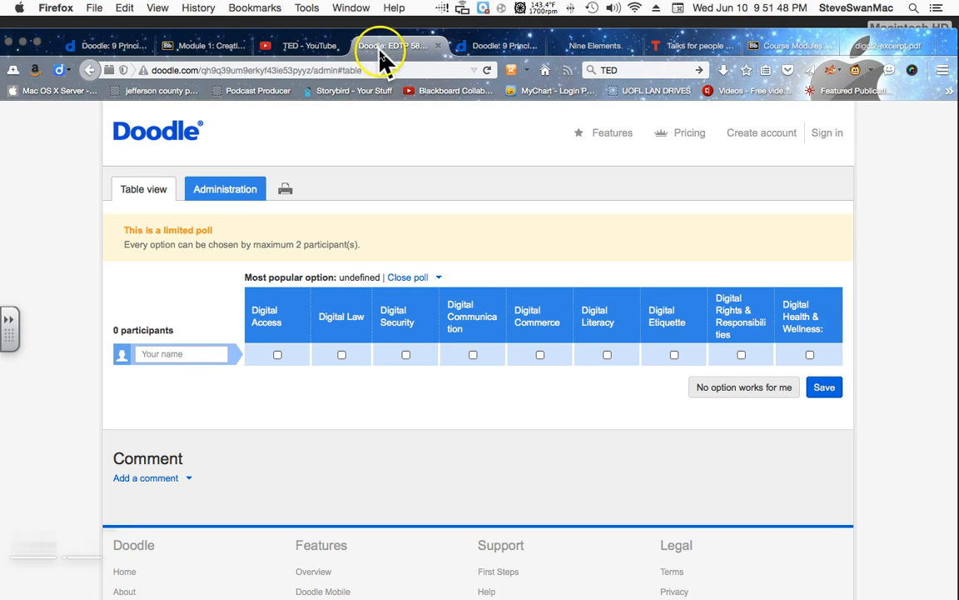
pyautogui.moveTo(381, 92)
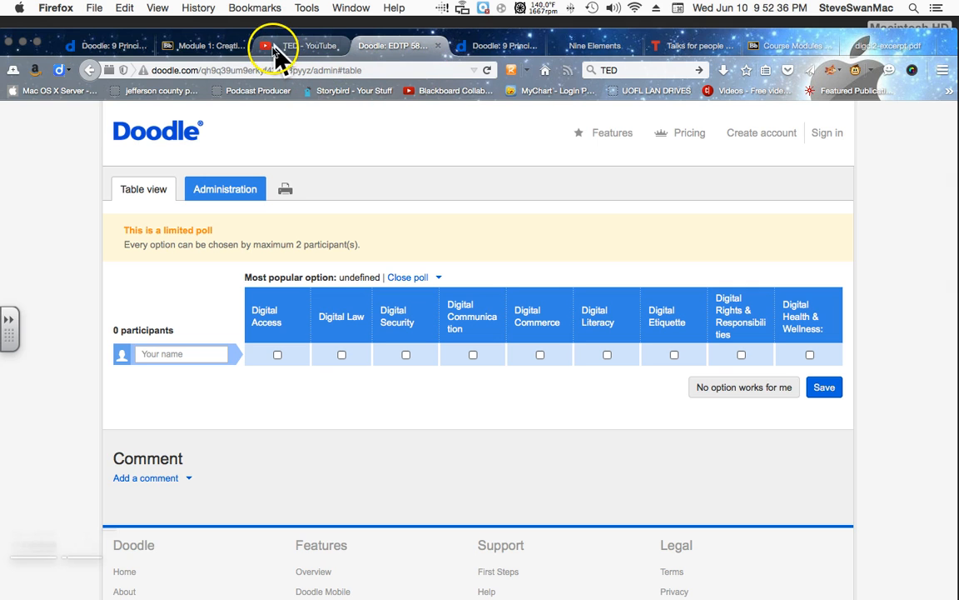
pyautogui.click(204, 45)
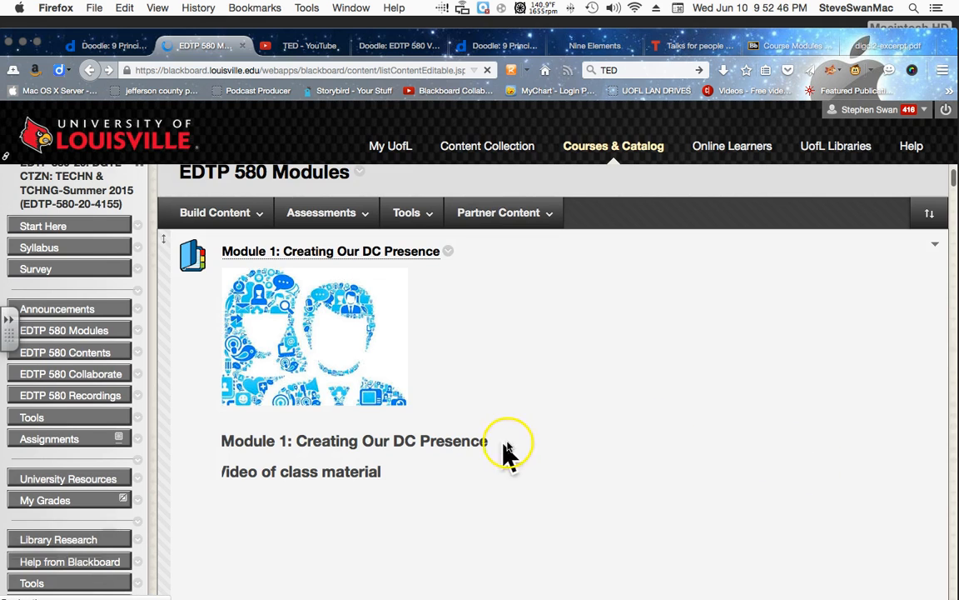
pyautogui.scroll(-3)
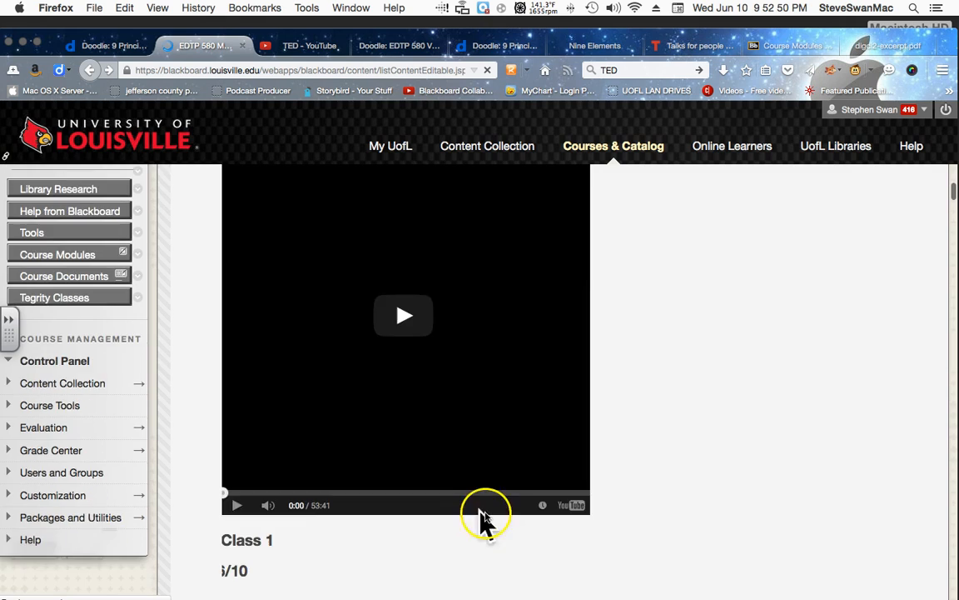
pyautogui.scroll(-3)
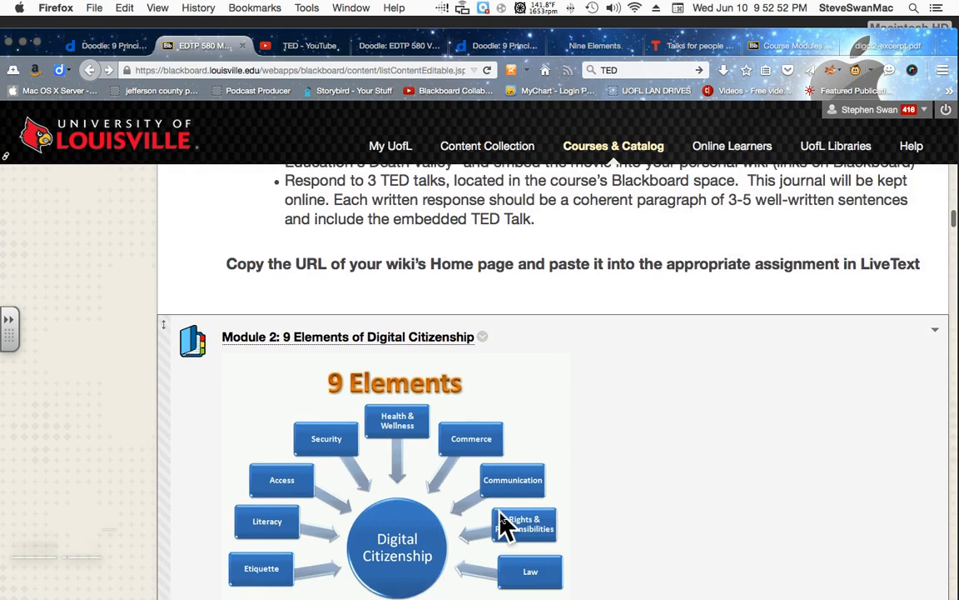
pyautogui.scroll(-3)
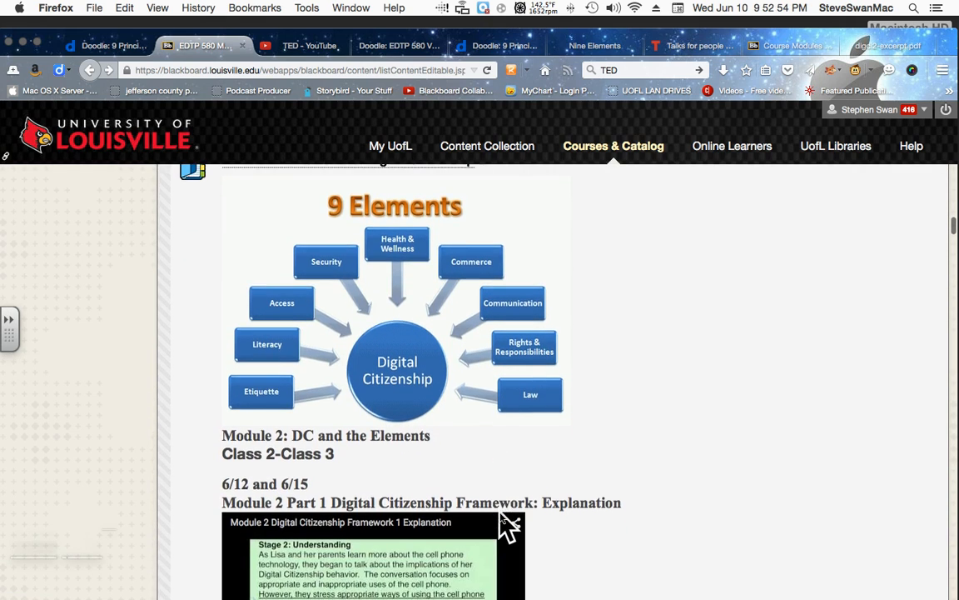
pyautogui.scroll(-3)
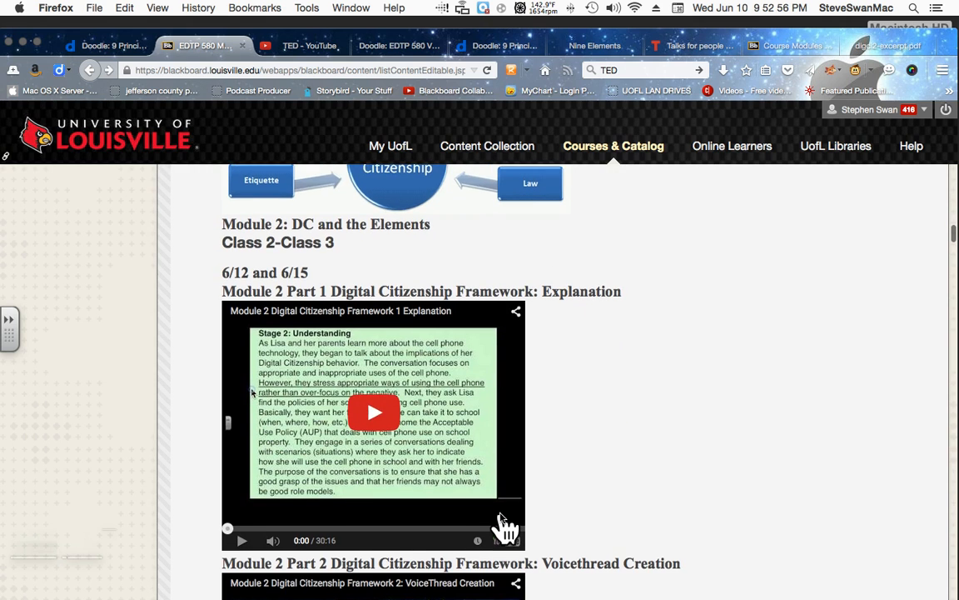
pyautogui.scroll(-3)
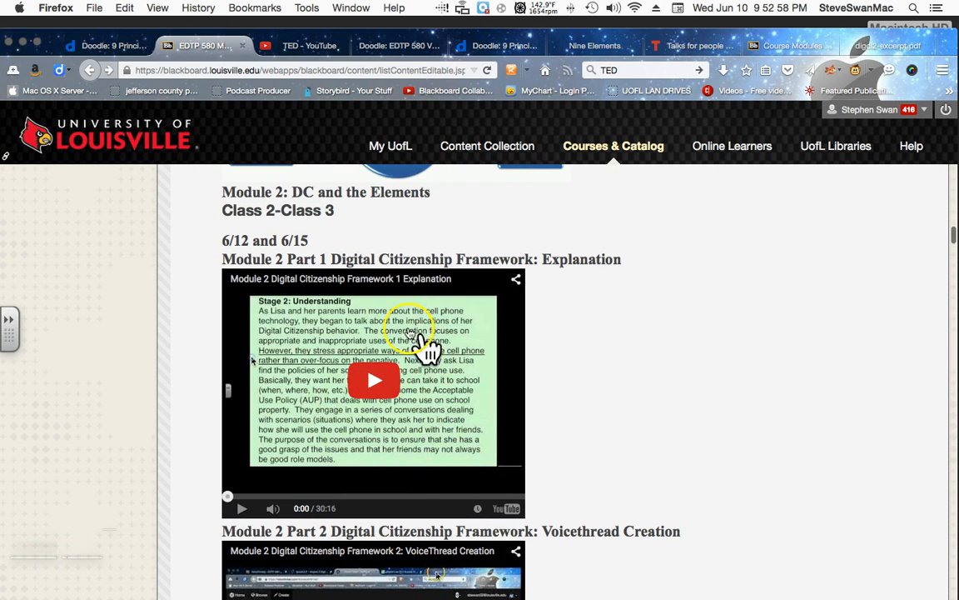
pyautogui.scroll(-3)
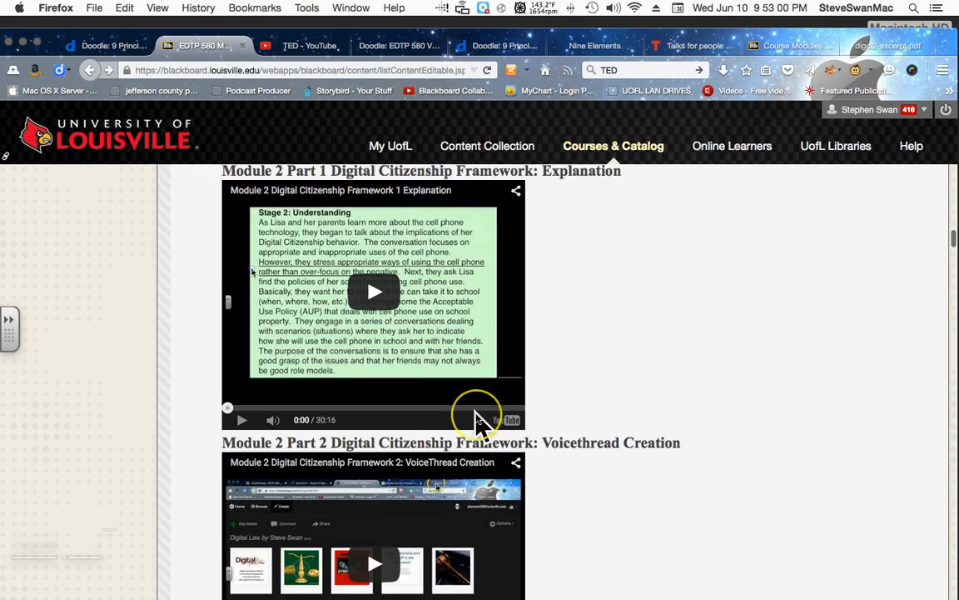
pyautogui.scroll(-3)
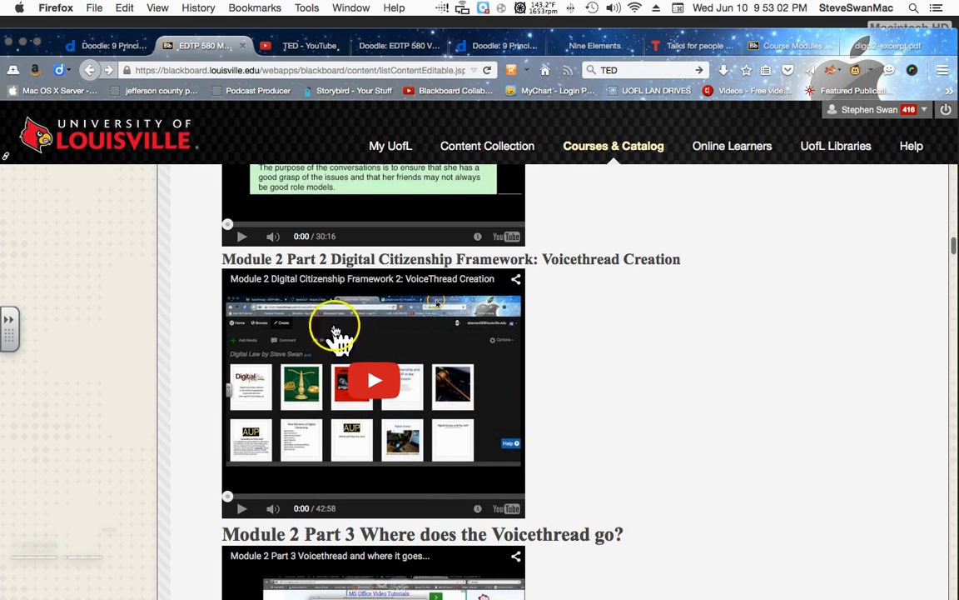
pyautogui.scroll(-3)
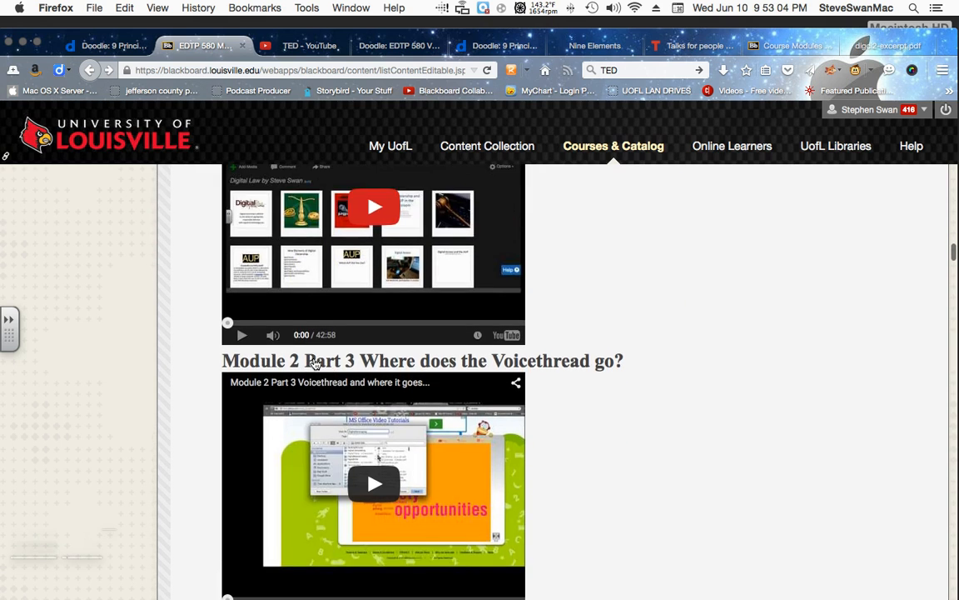
pyautogui.scroll(-3)
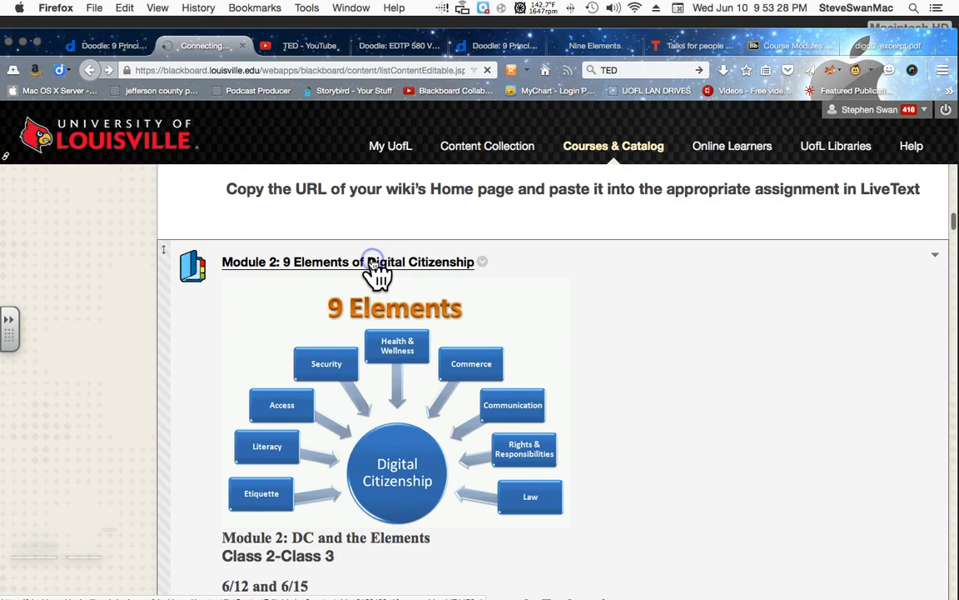
# Go into Module 2's 9 Elements Voicethread discussion forum.
pyautogui.click(346, 262)
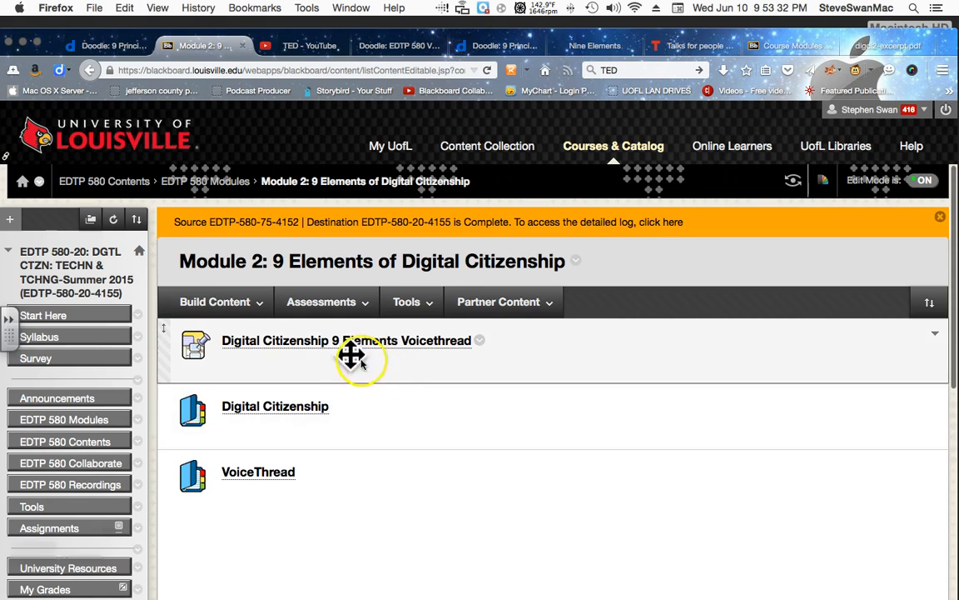
pyautogui.moveTo(342, 350)
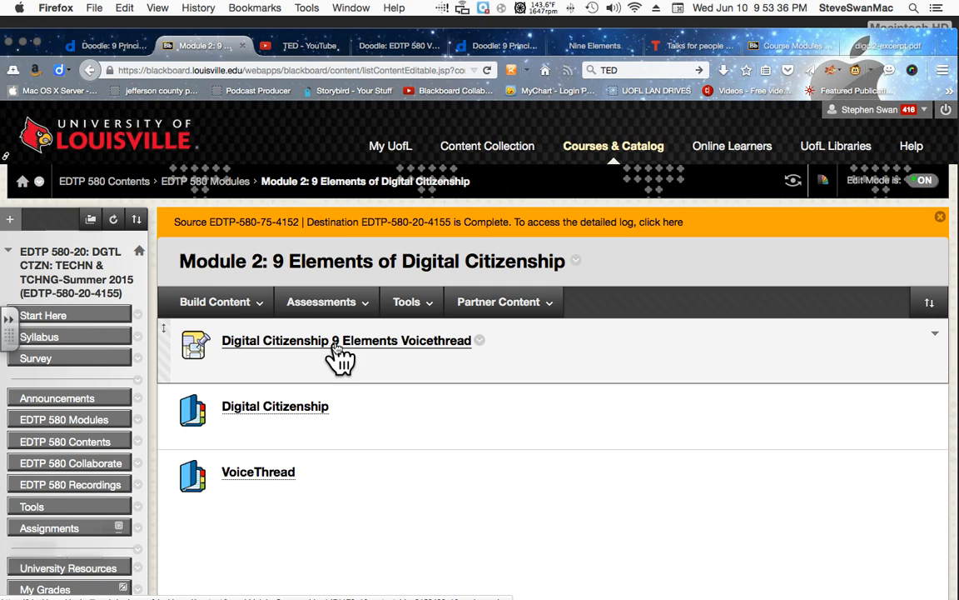
pyautogui.click(346, 340)
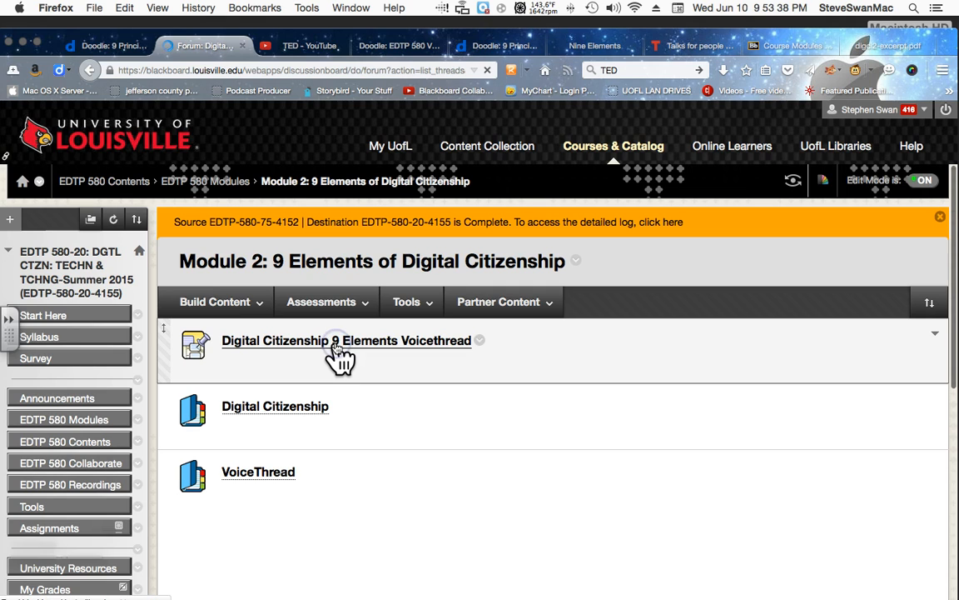
pyautogui.click(346, 340)
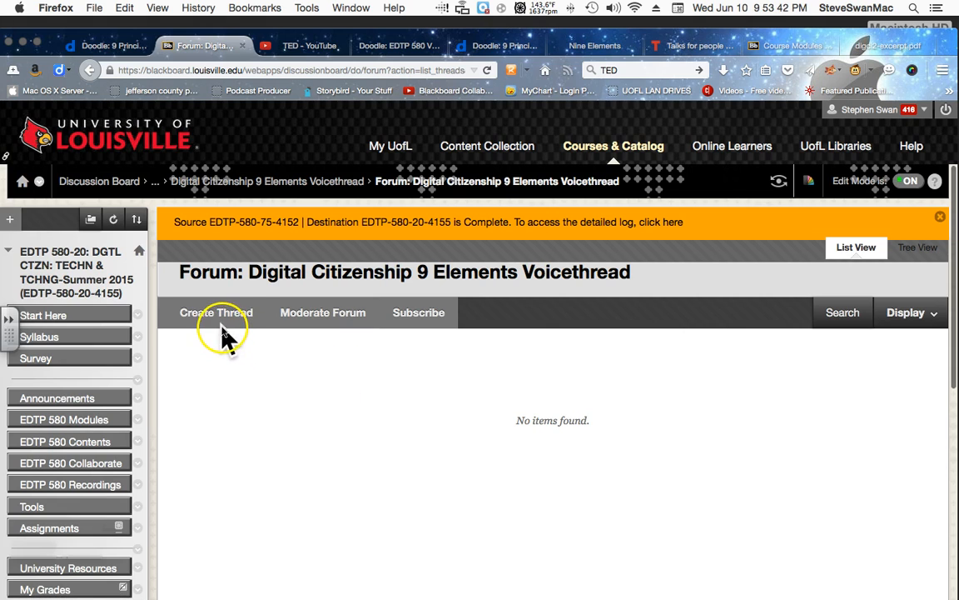
# Start a new thread, bringing up the blank Create Thread form.
pyautogui.click(217, 313)
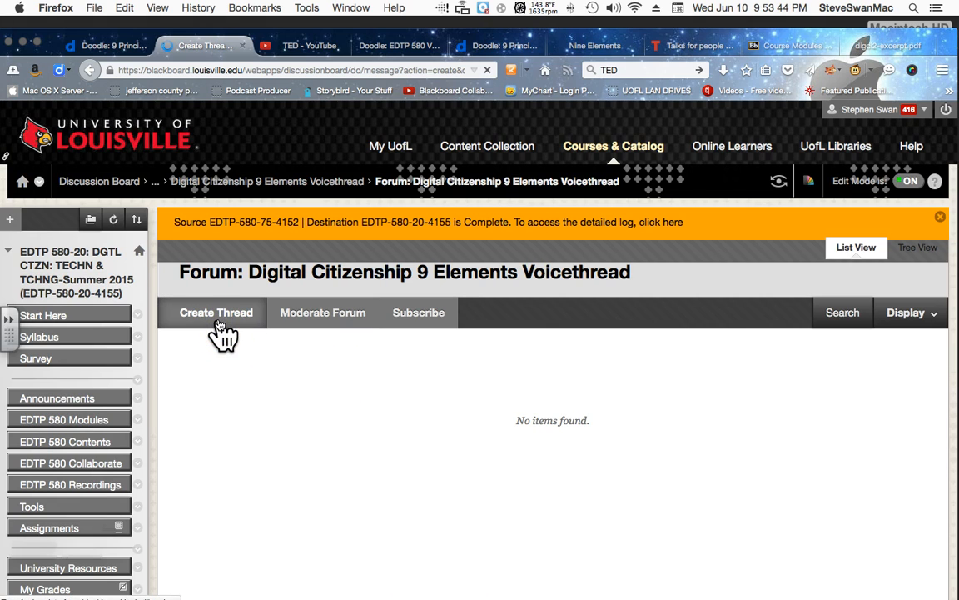
pyautogui.click(217, 313)
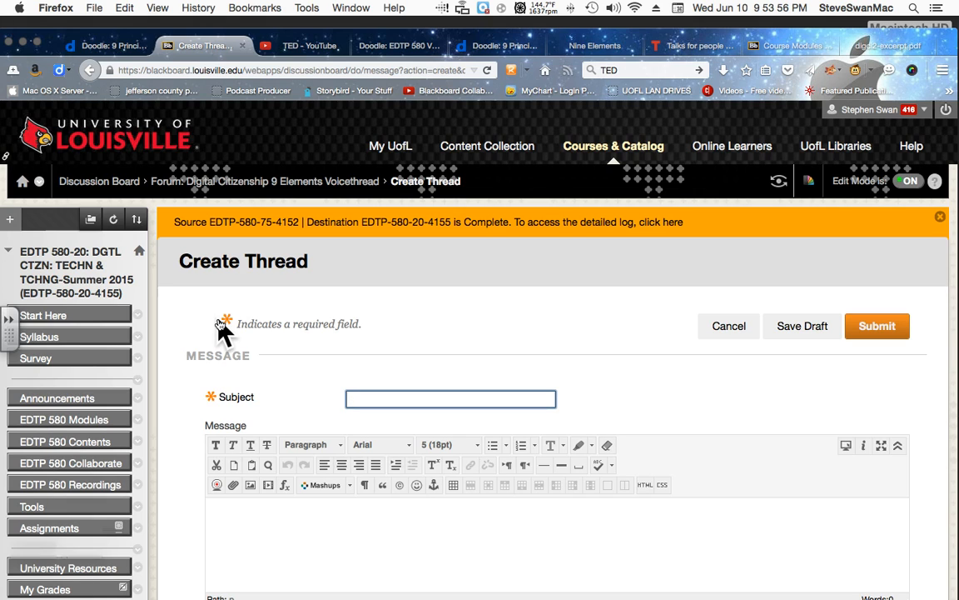
pyautogui.click(450, 398)
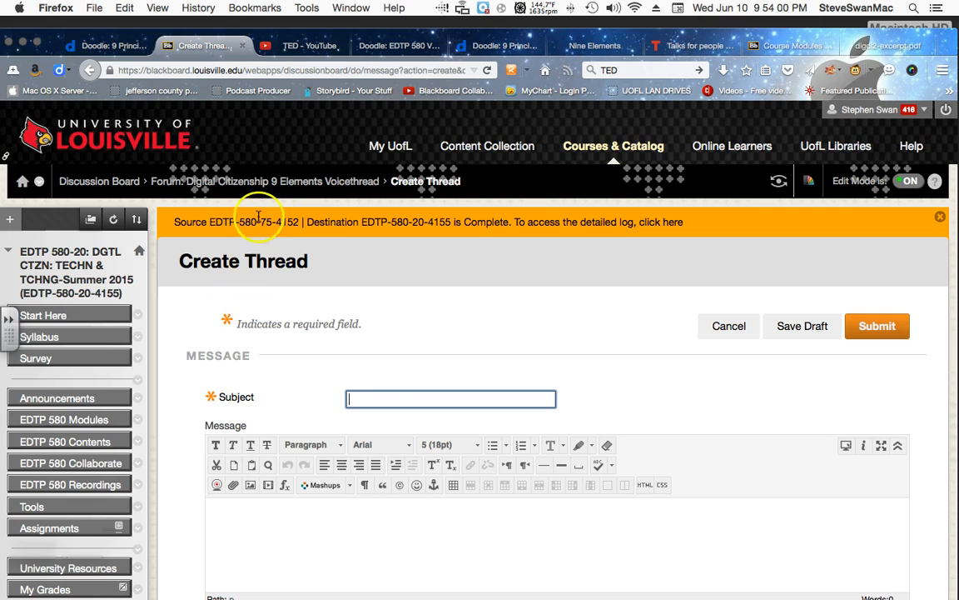
pyautogui.moveTo(254, 200)
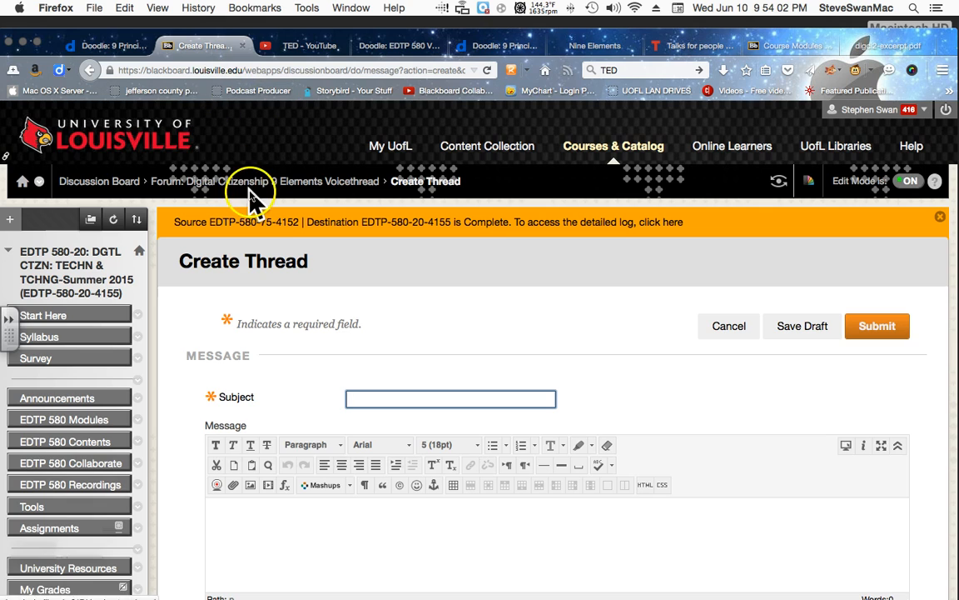
pyautogui.moveTo(298, 213)
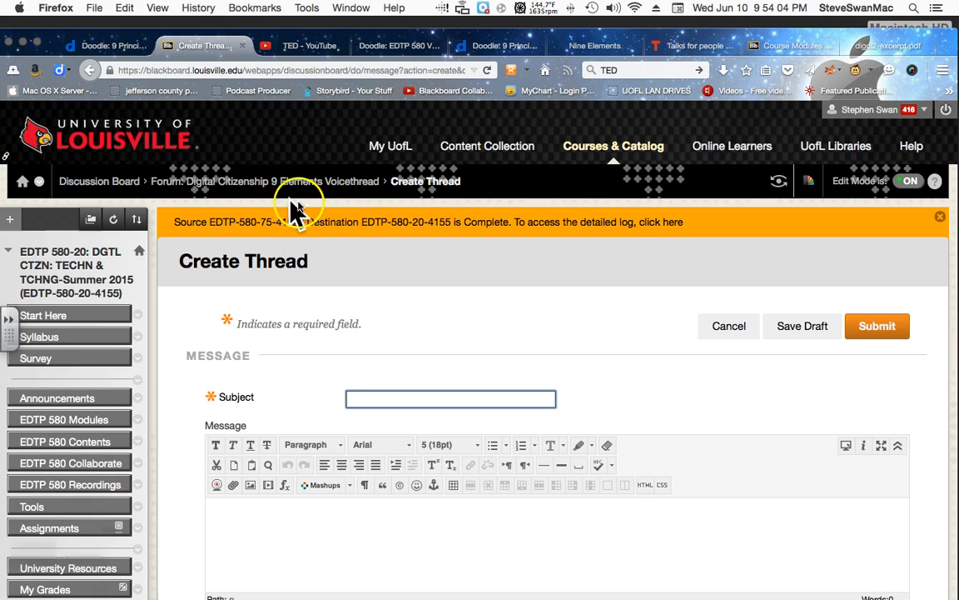
pyautogui.moveTo(366, 225)
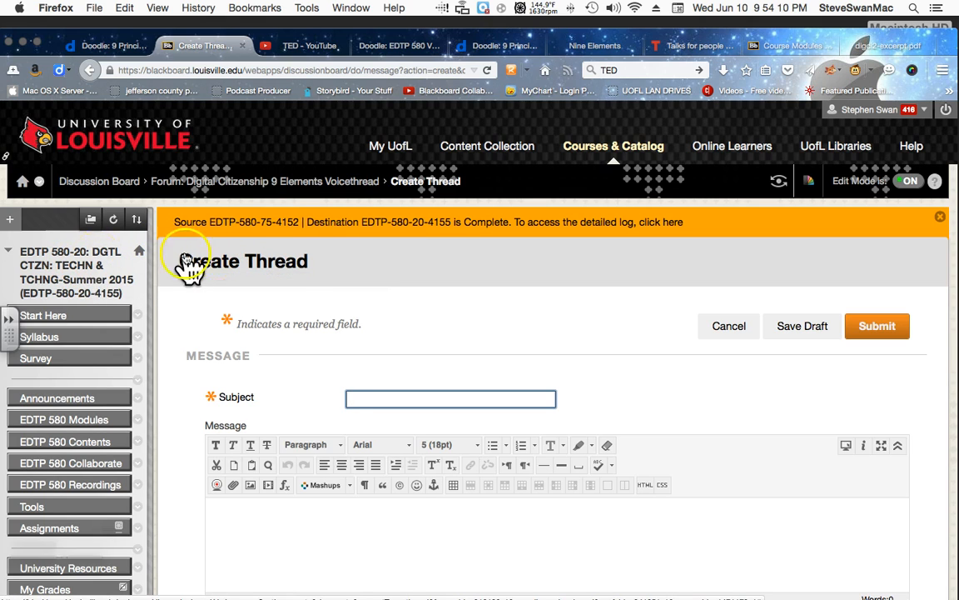
pyautogui.moveTo(366, 275)
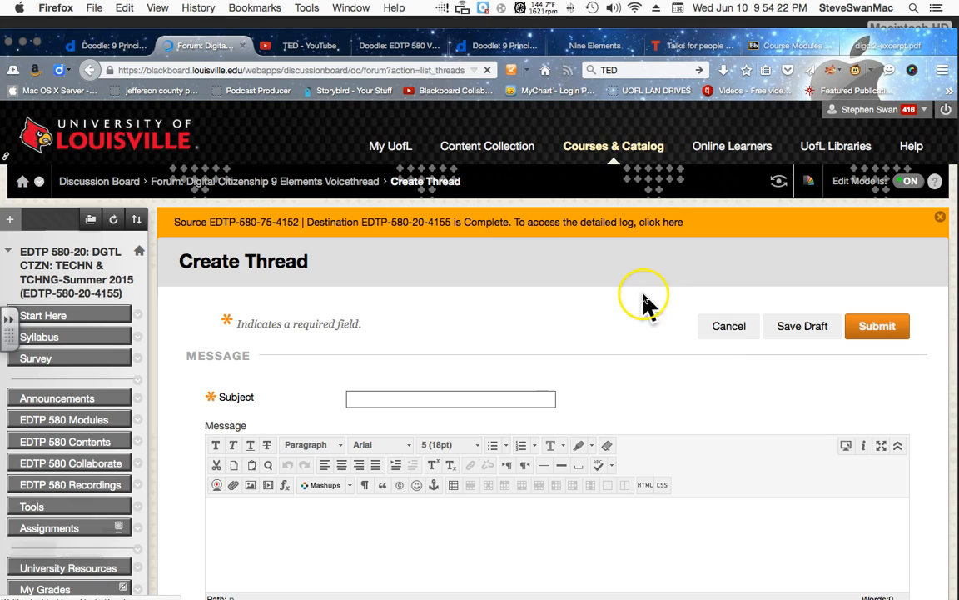
# Cancel the blank Create Thread form and return to the empty Voicethread forum.
pyautogui.click(728, 324)
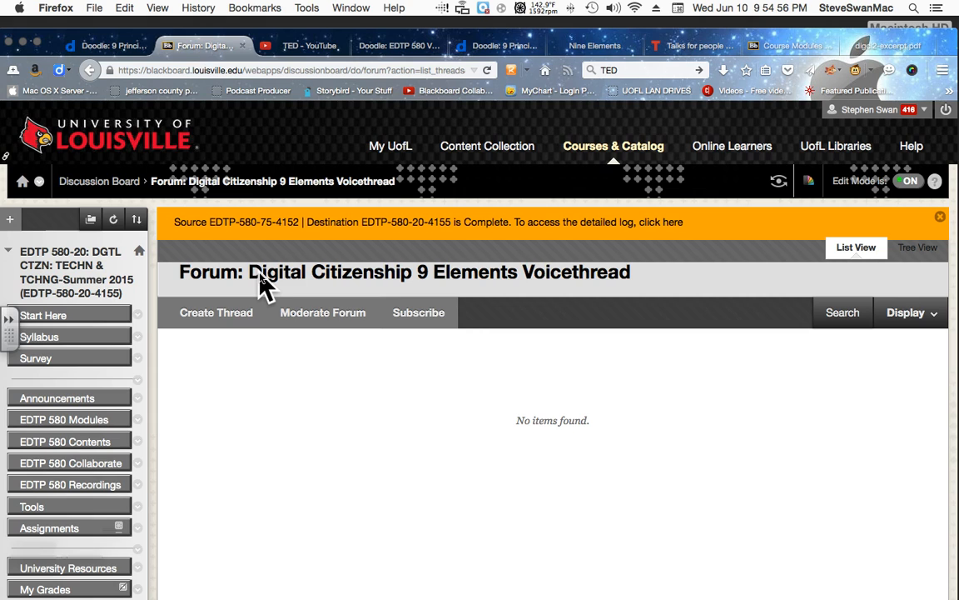
pyautogui.moveTo(350, 341)
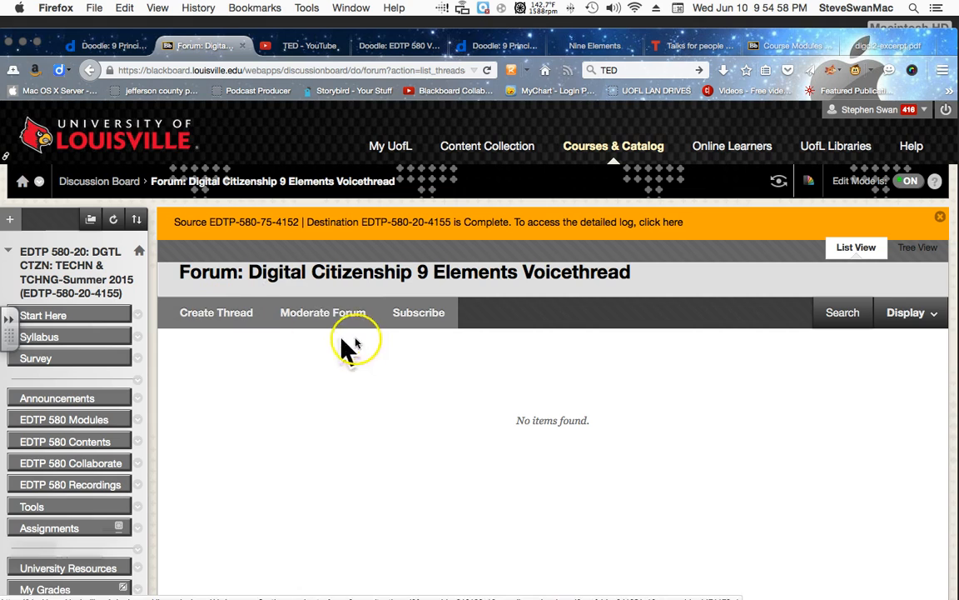
pyautogui.moveTo(286, 184)
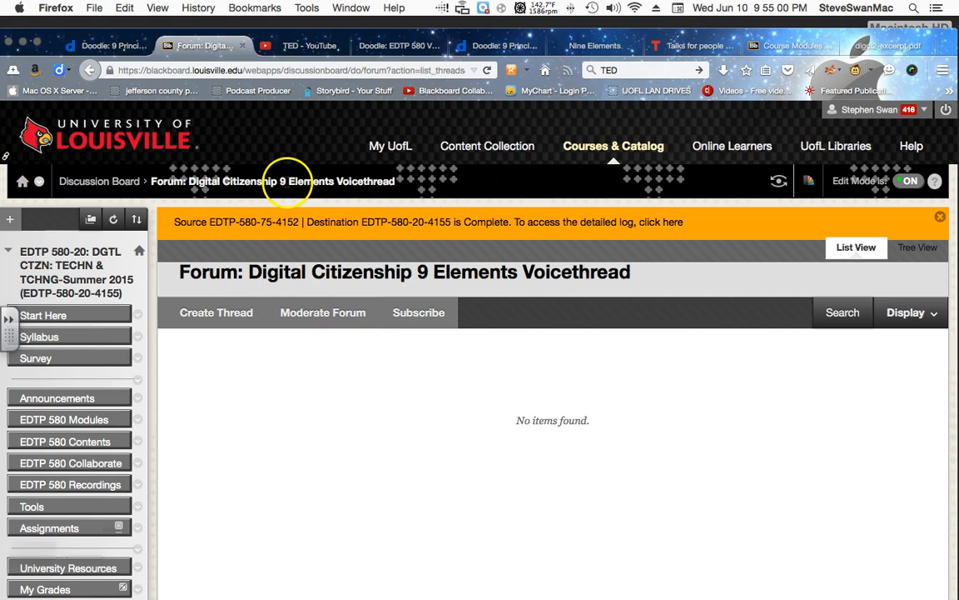
pyautogui.moveTo(293, 196)
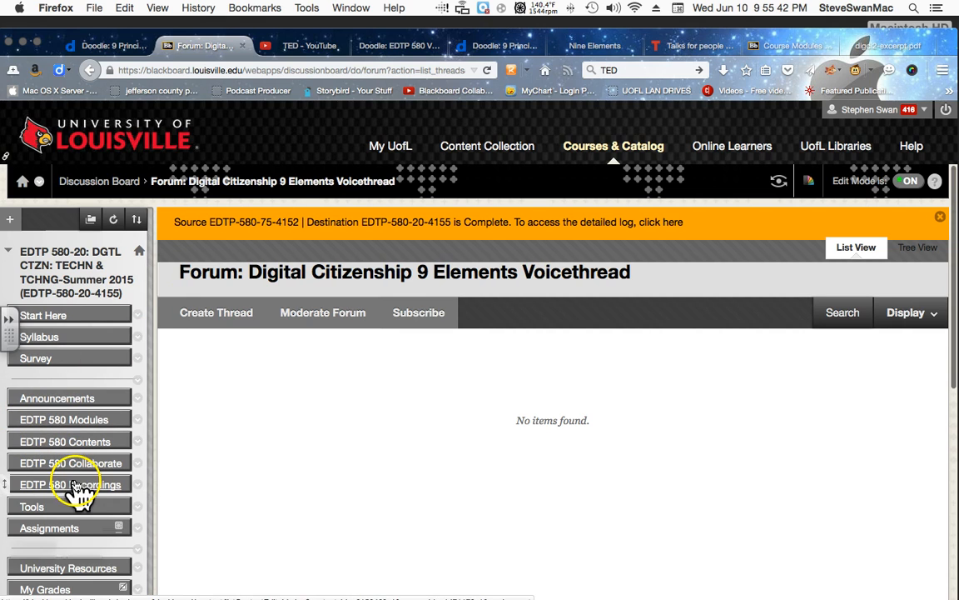
# From EDTP 580 Recordings, reach the June 10, 2015 Module 1 recording's launcher prompt.
pyautogui.click(70, 485)
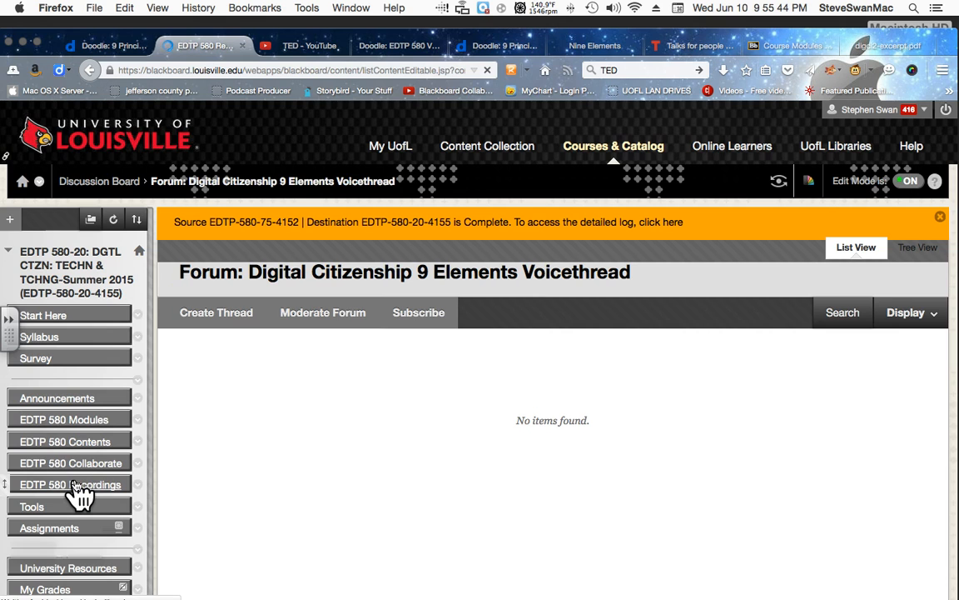
pyautogui.click(70, 483)
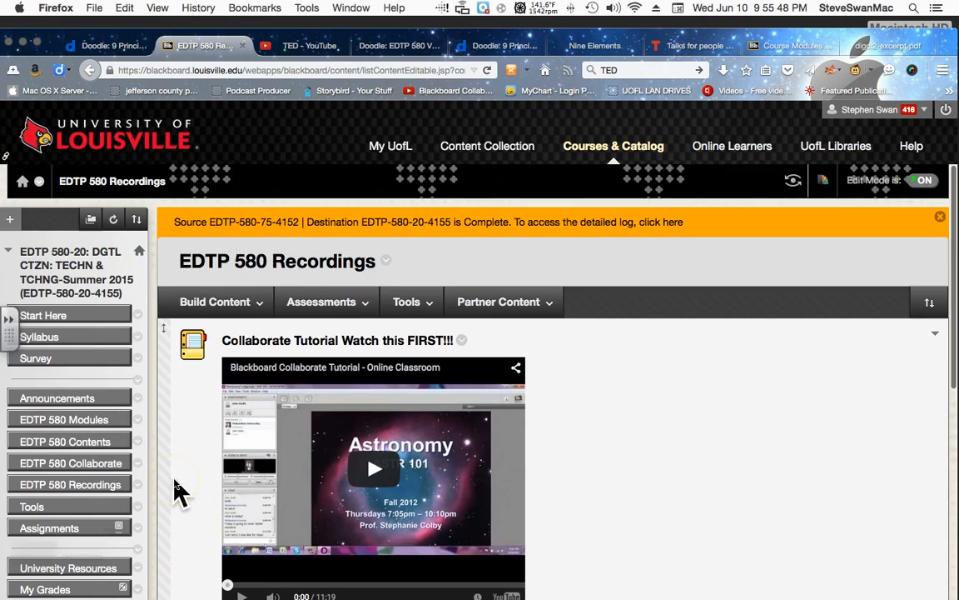
pyautogui.scroll(-3)
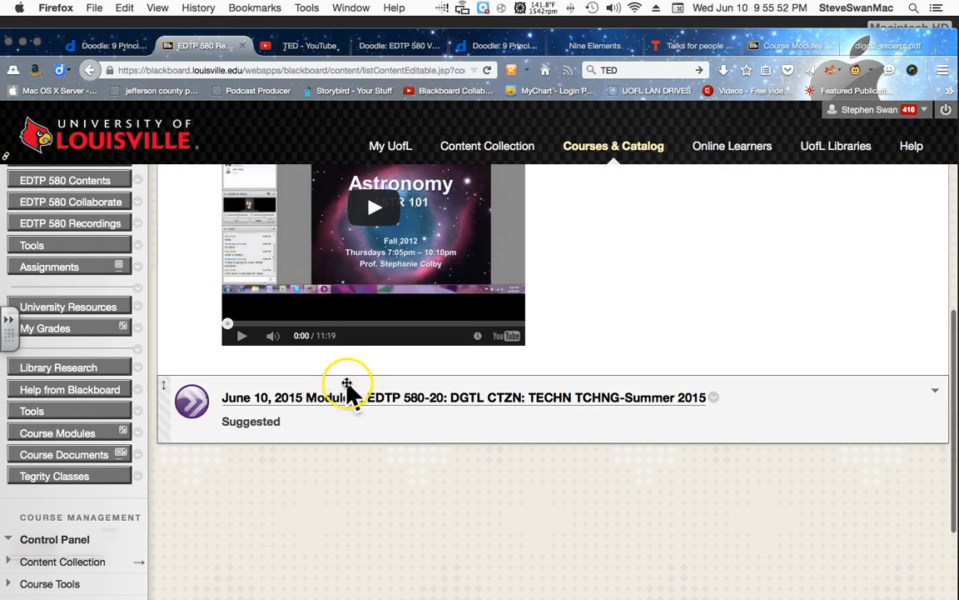
pyautogui.moveTo(348, 408)
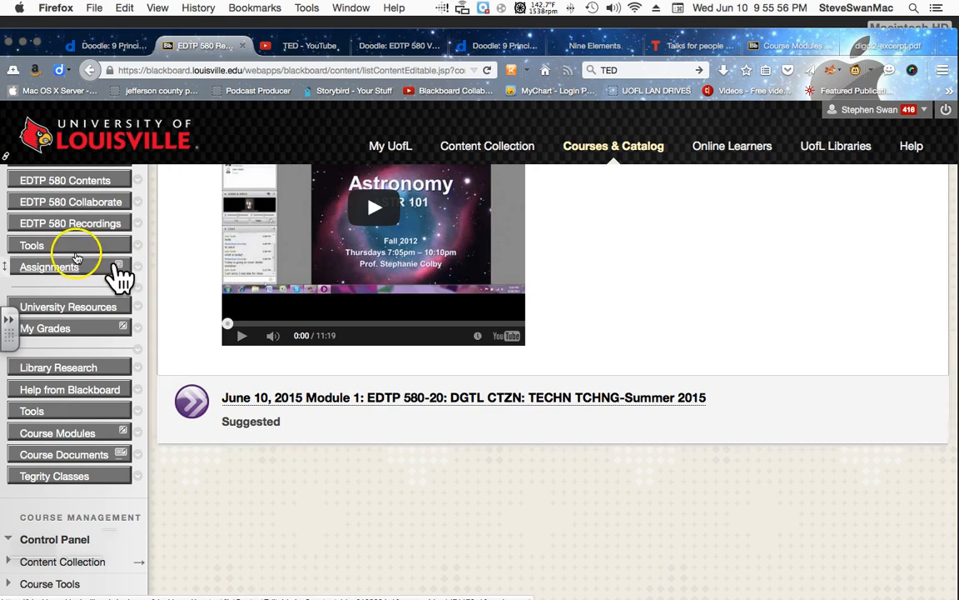
pyautogui.moveTo(70, 223)
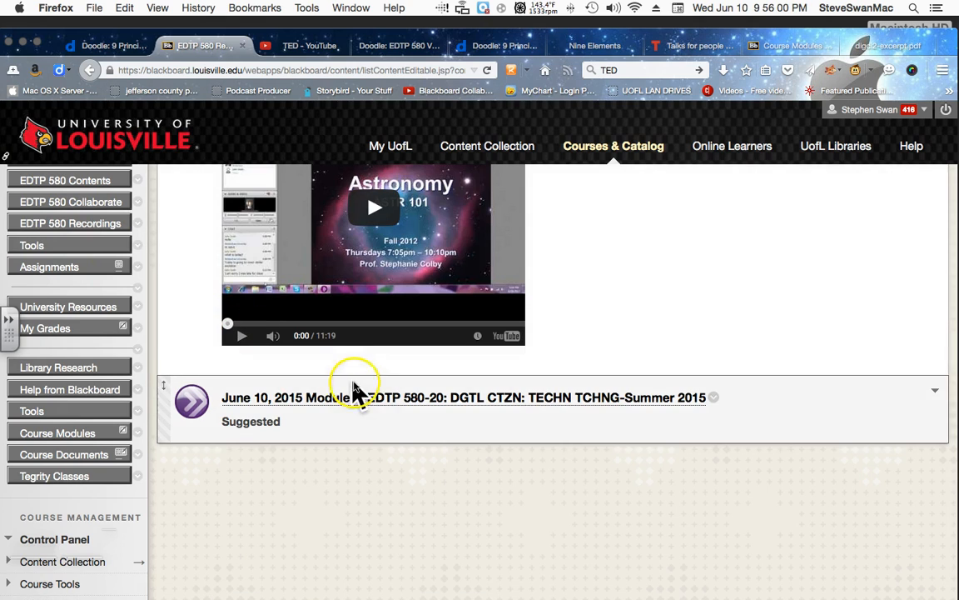
pyautogui.click(463, 397)
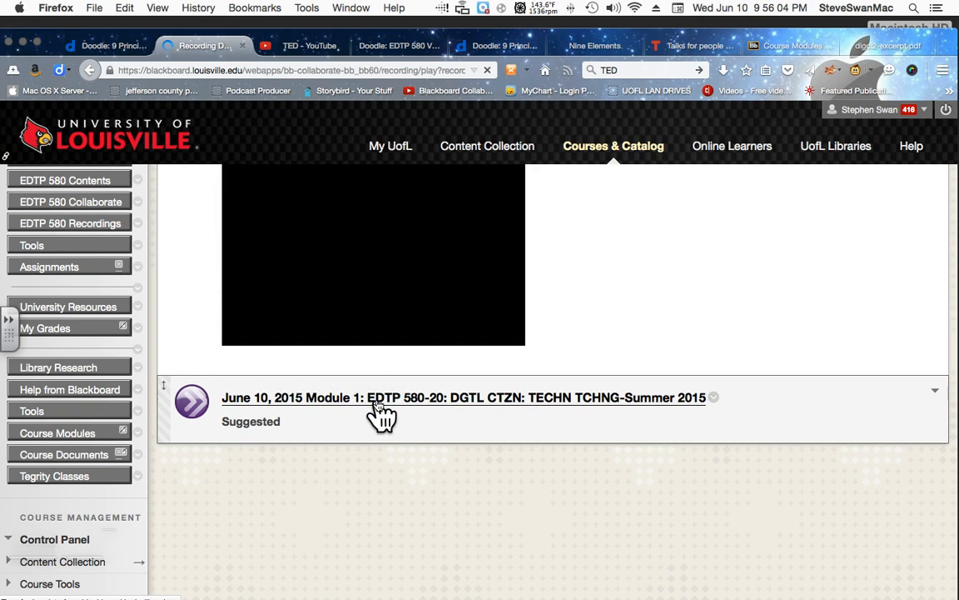
pyautogui.click(464, 397)
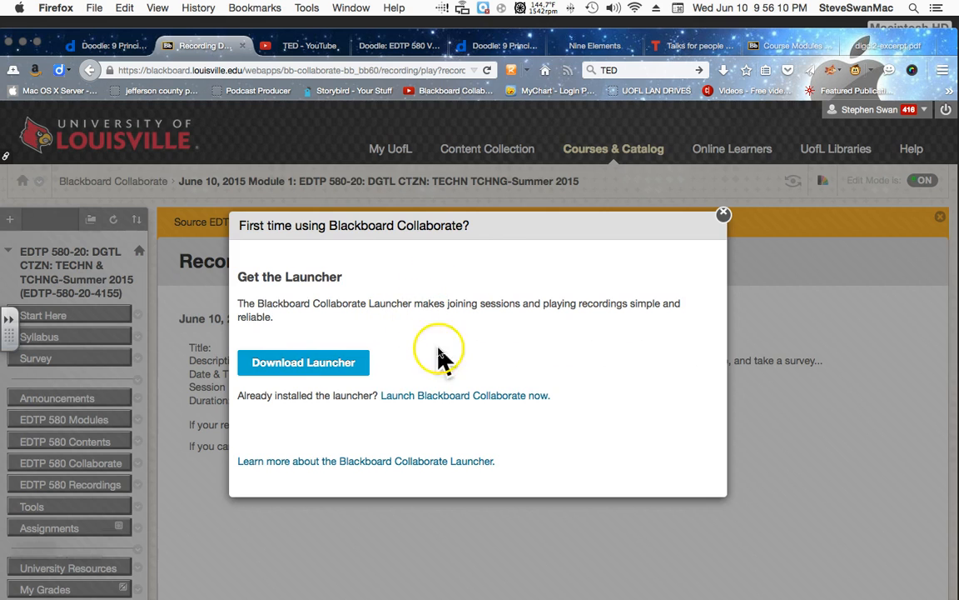
# Launch Blackboard Collaborate and confirm opening play.collab so the recording starts.
pyautogui.click(723, 215)
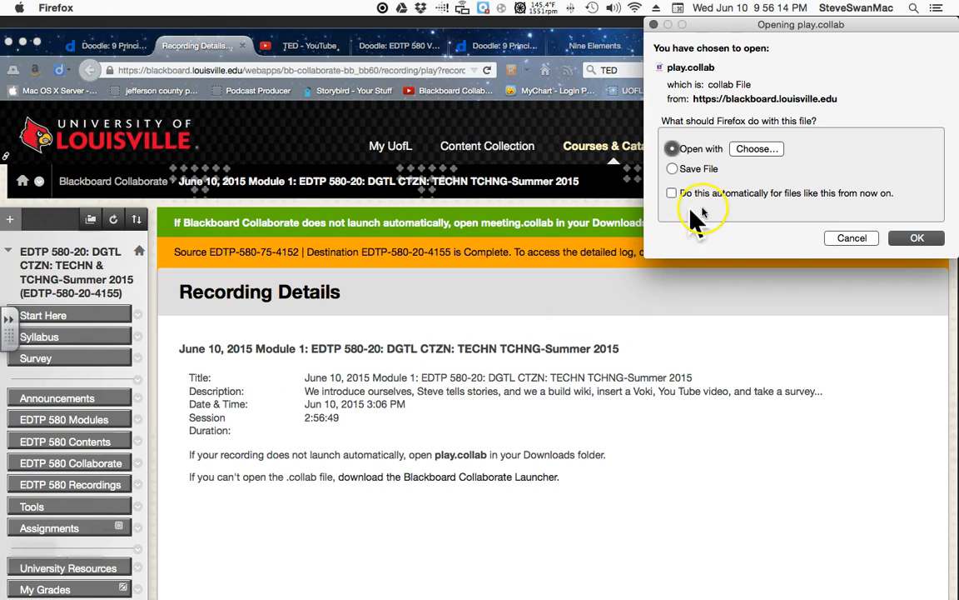
pyautogui.click(916, 237)
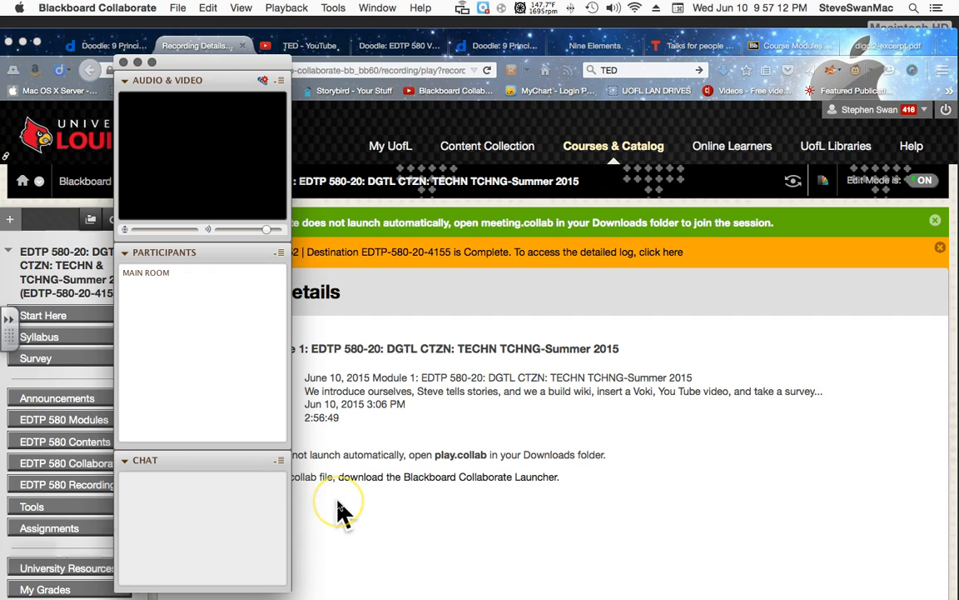
pyautogui.moveTo(283, 566)
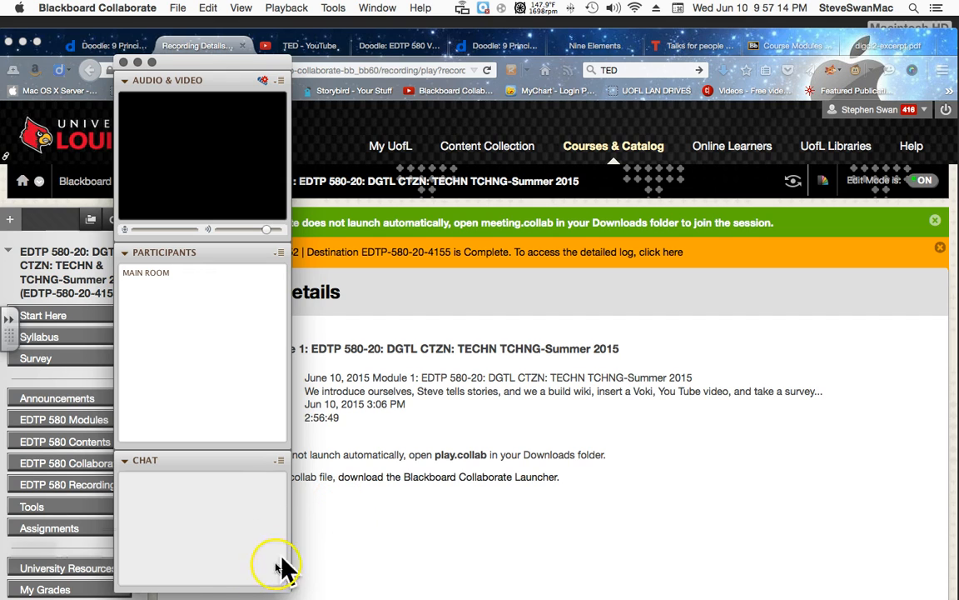
pyautogui.moveTo(736, 573)
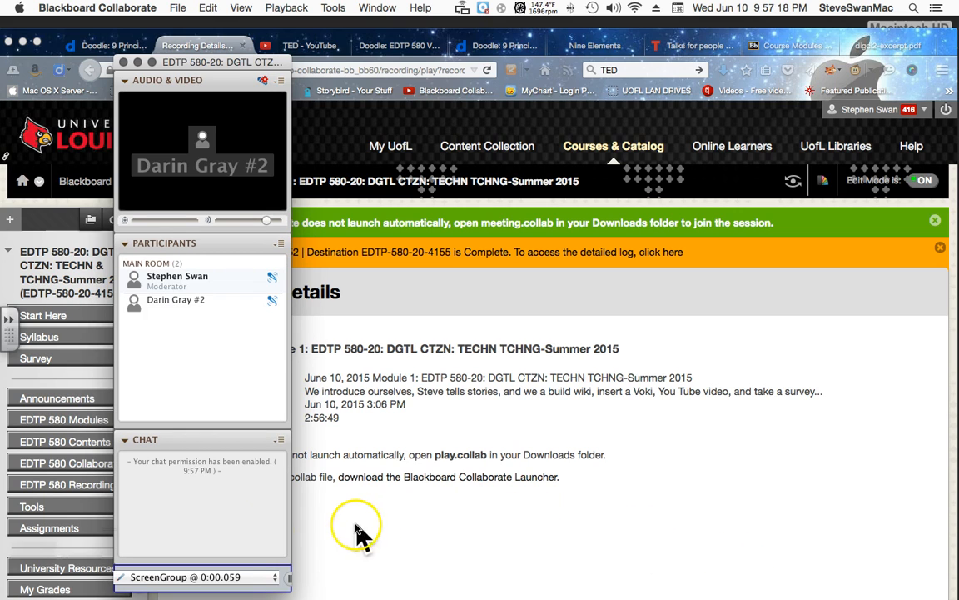
pyautogui.moveTo(615, 548)
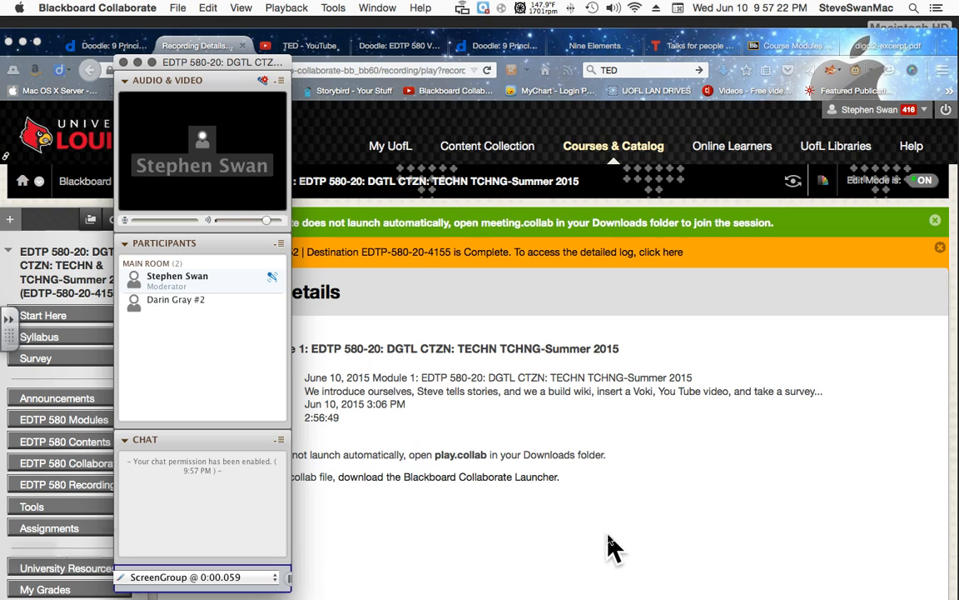
pyautogui.moveTo(386, 537)
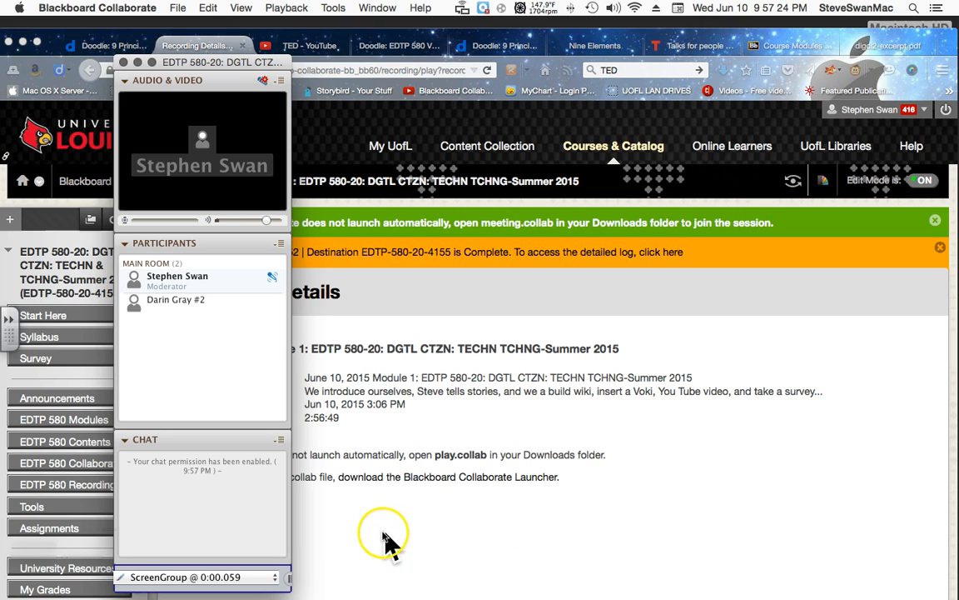
pyautogui.moveTo(281, 546)
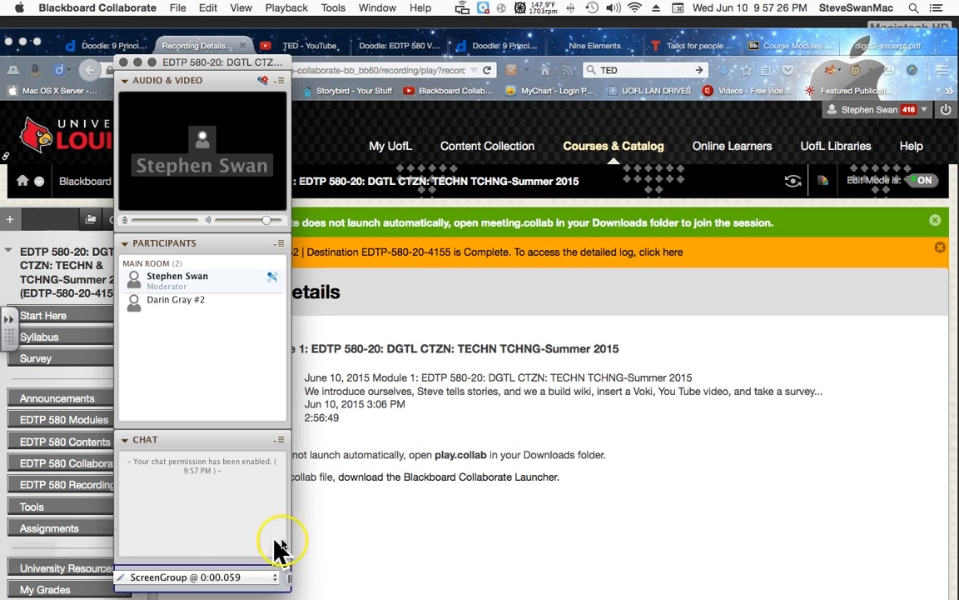
pyautogui.moveTo(793, 558)
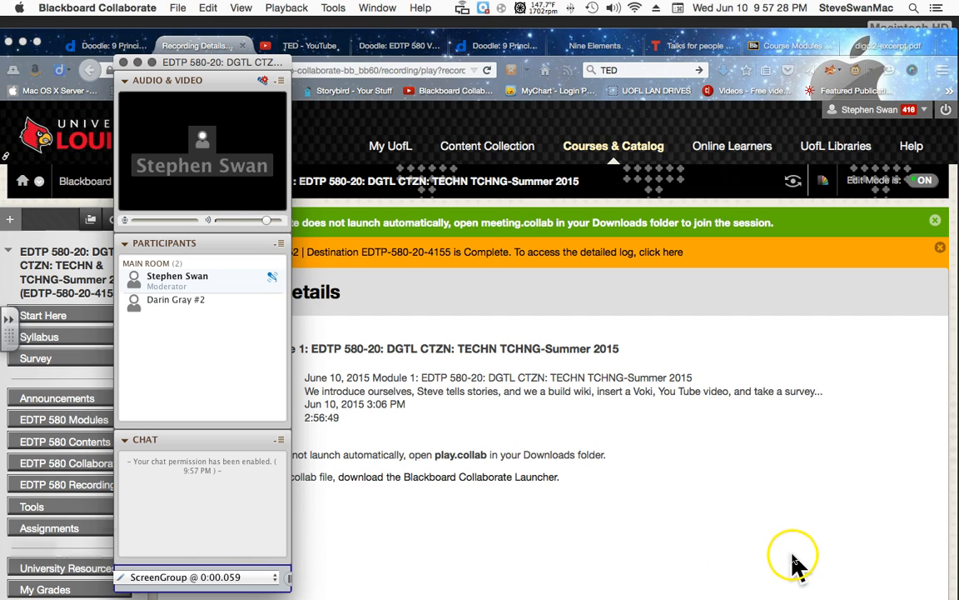
pyautogui.moveTo(633, 170)
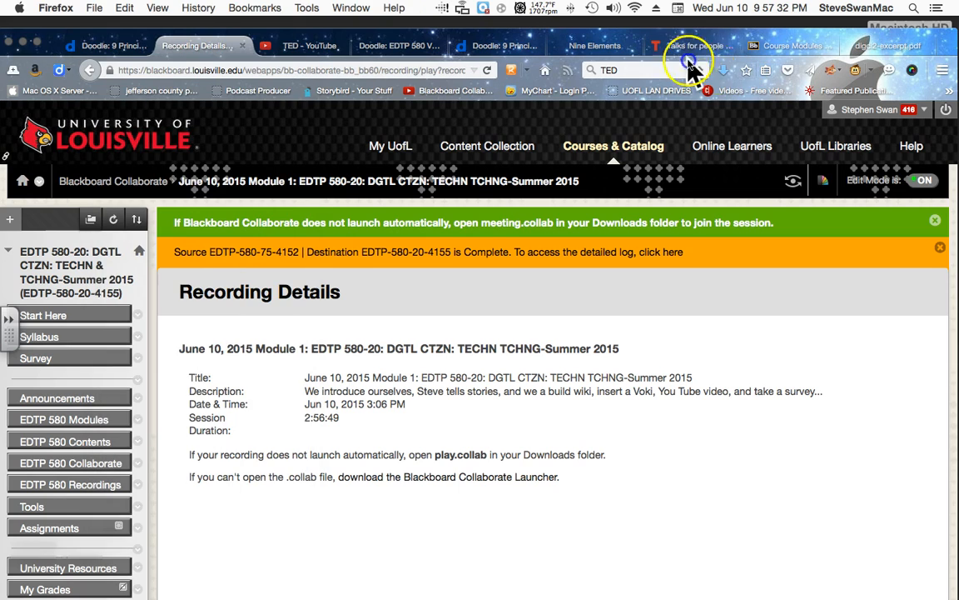
pyautogui.moveTo(758, 42)
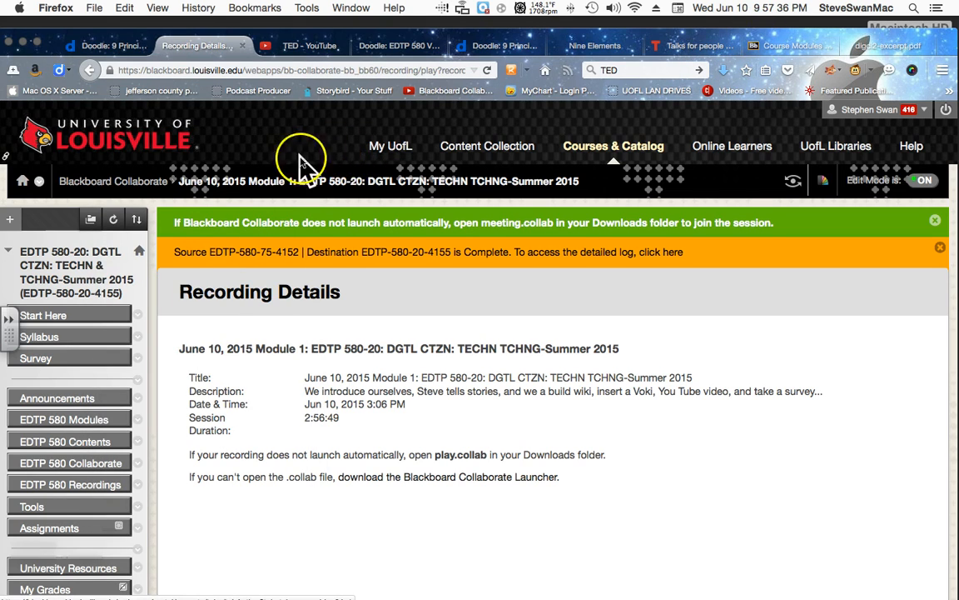
pyautogui.moveTo(41, 536)
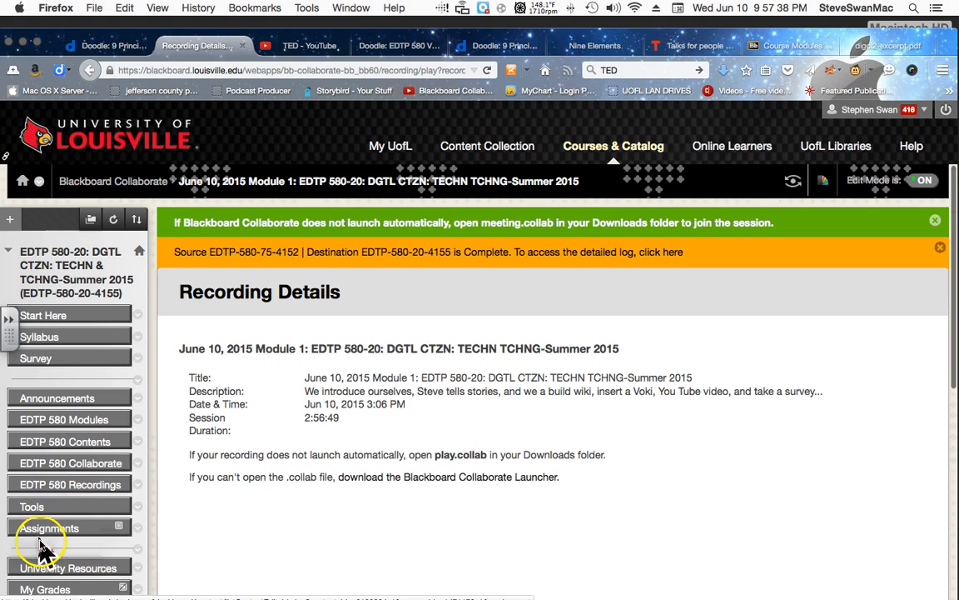